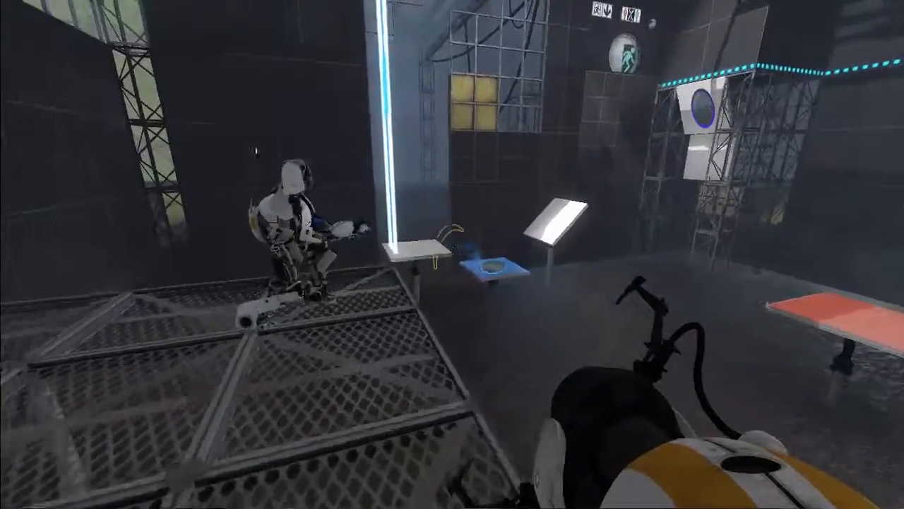
mouse_move(452, 255)
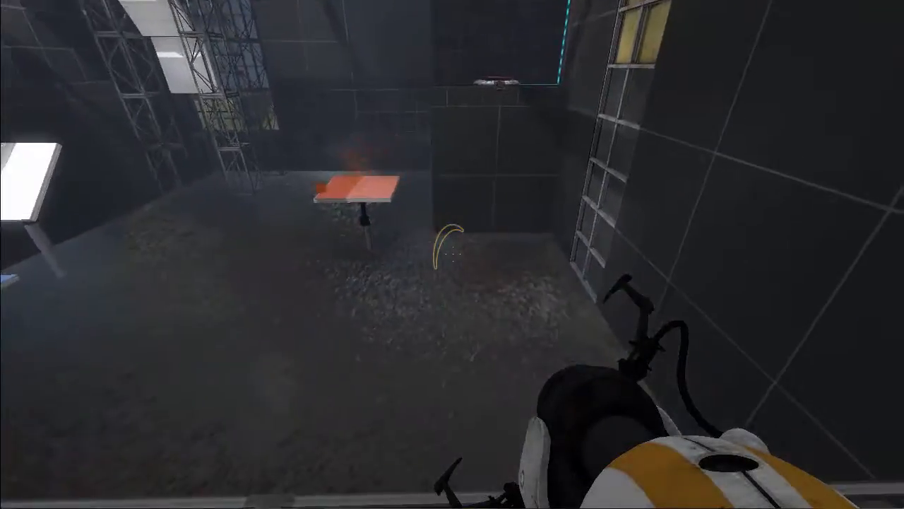
mouse_move(452, 254)
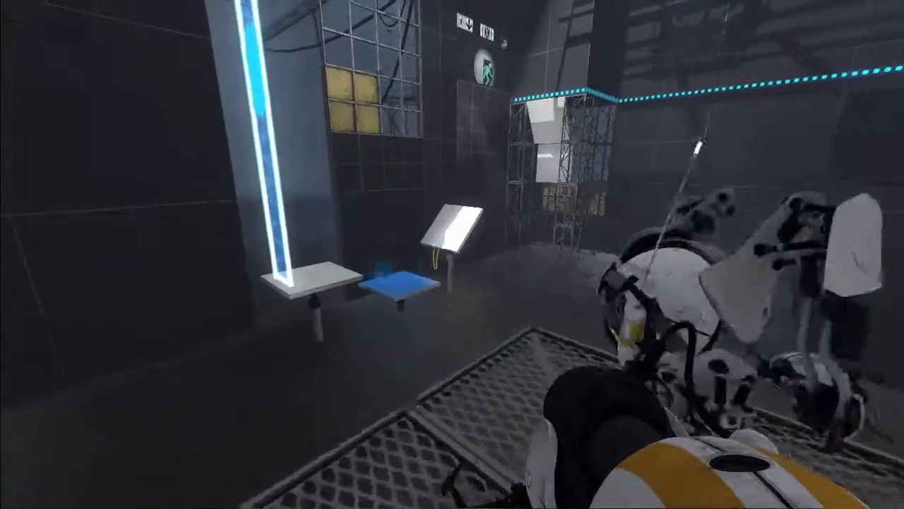
mouse_move(452, 254)
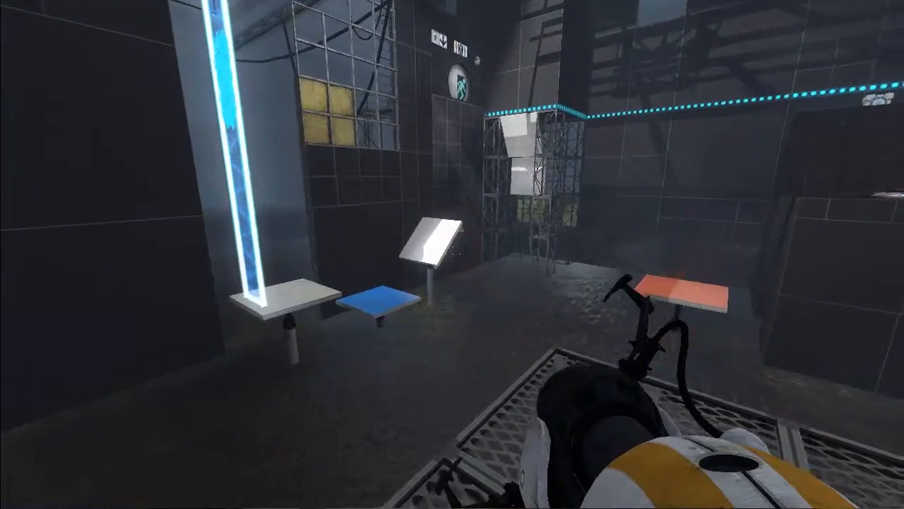
mouse_move(452, 254)
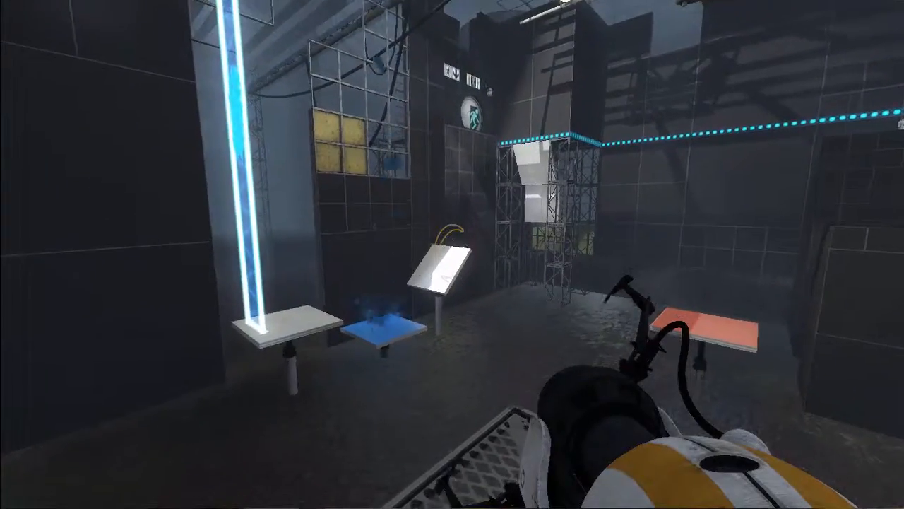
mouse_move(452, 255)
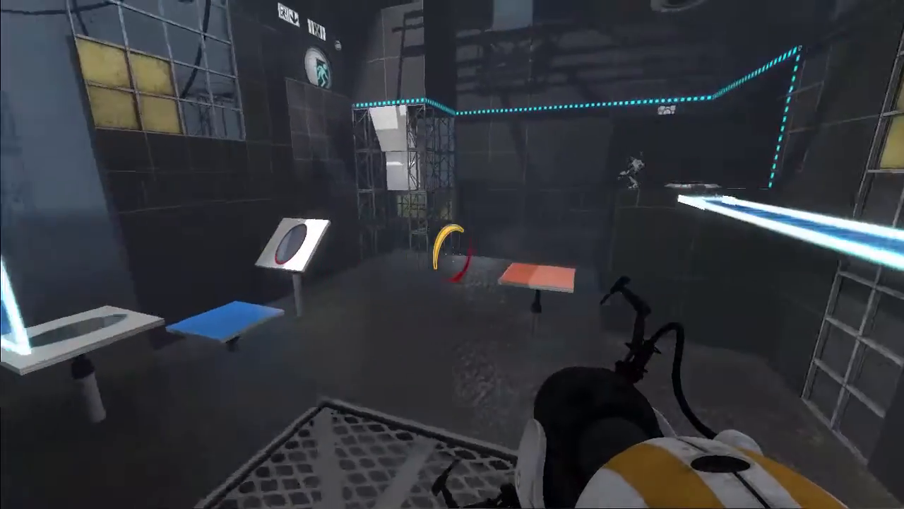
mouse_move(452, 254)
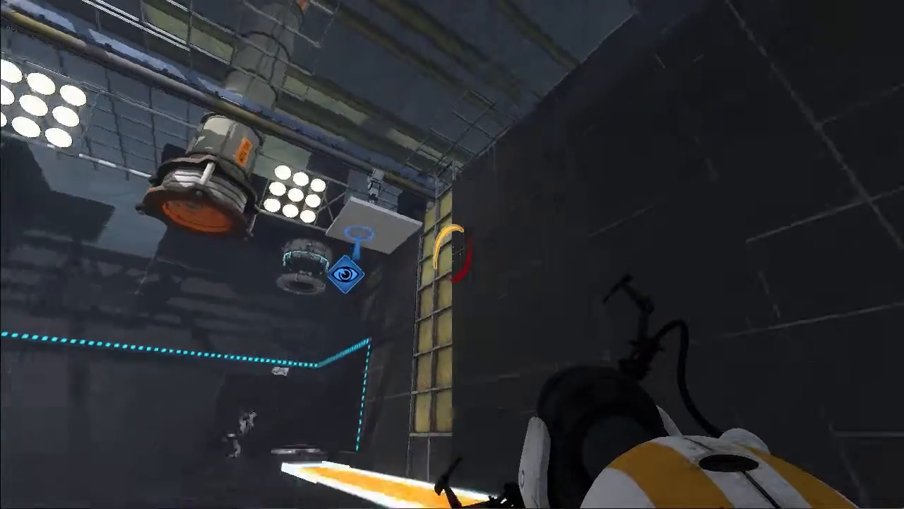
mouse_move(452, 254)
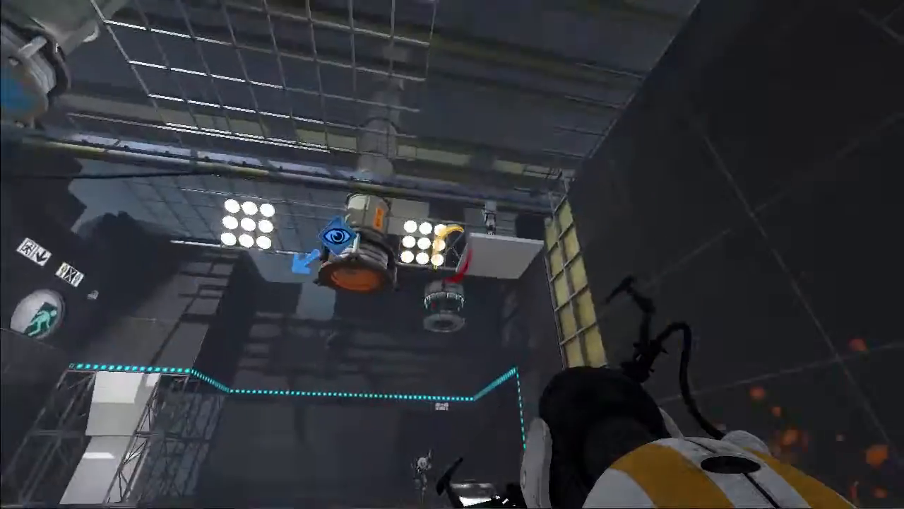
mouse_move(452, 254)
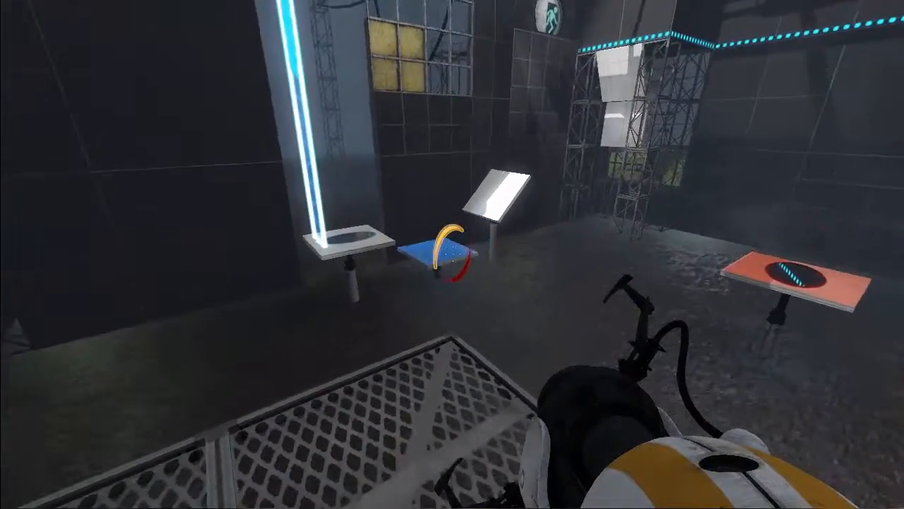
mouse_move(452, 254)
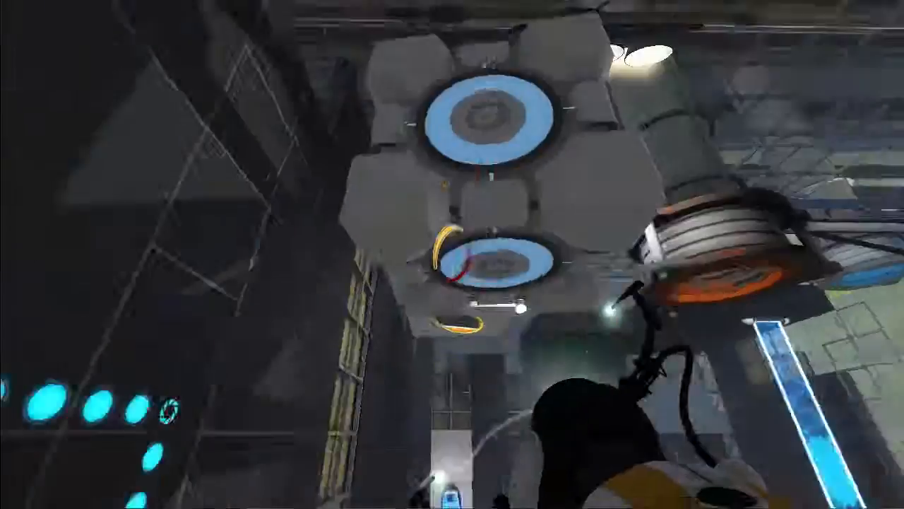
mouse_move(452, 254)
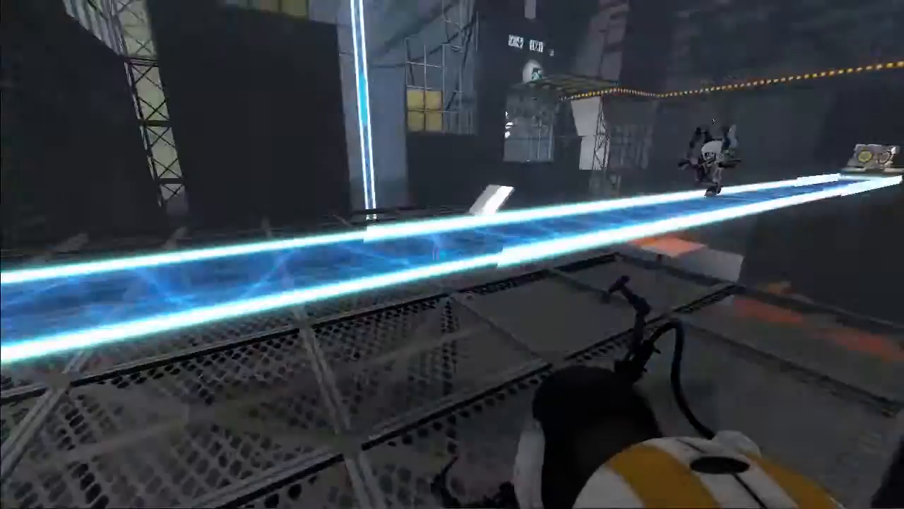
mouse_move(453, 254)
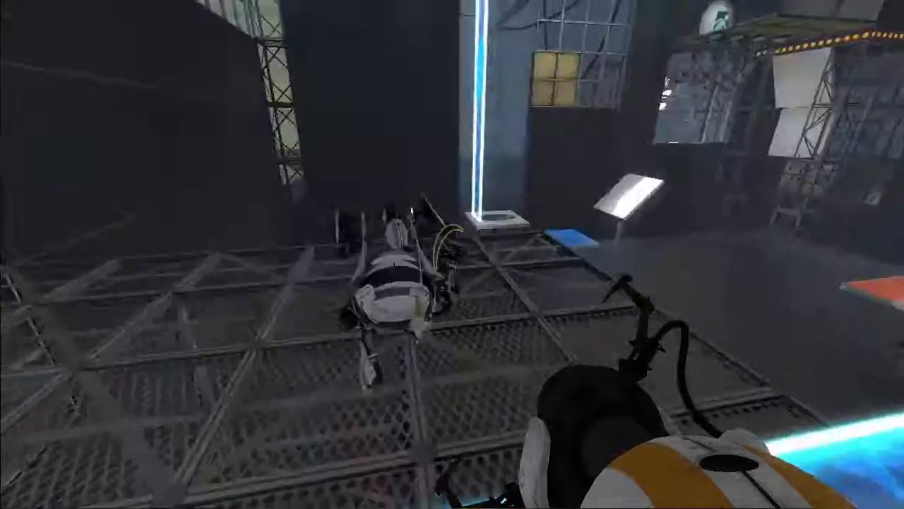
mouse_move(453, 254)
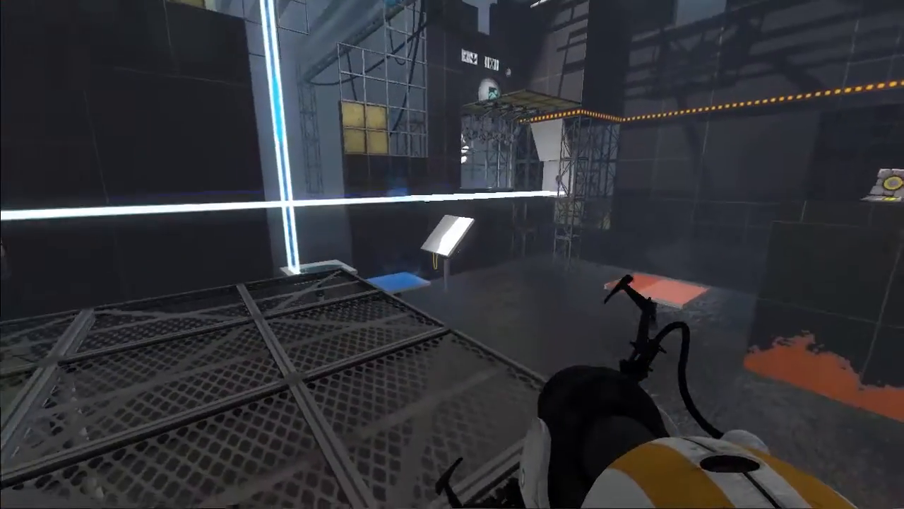
mouse_move(452, 254)
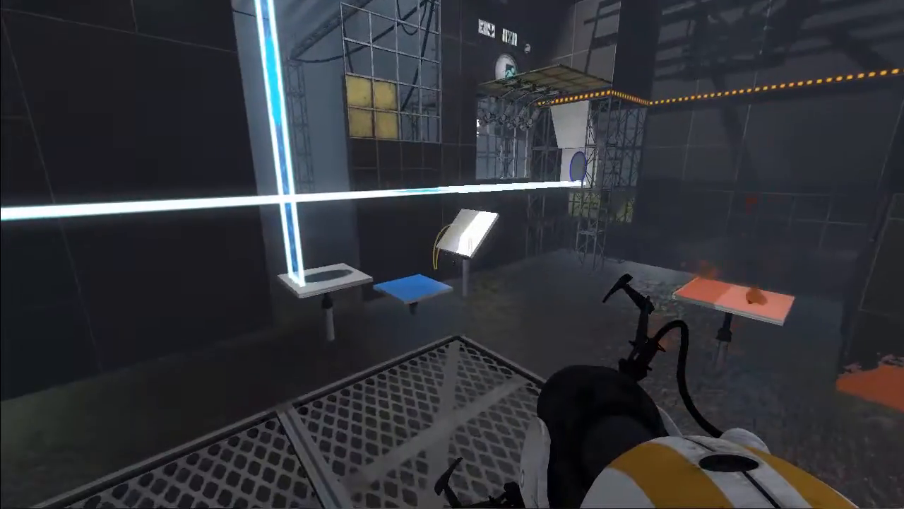
mouse_move(283, 254)
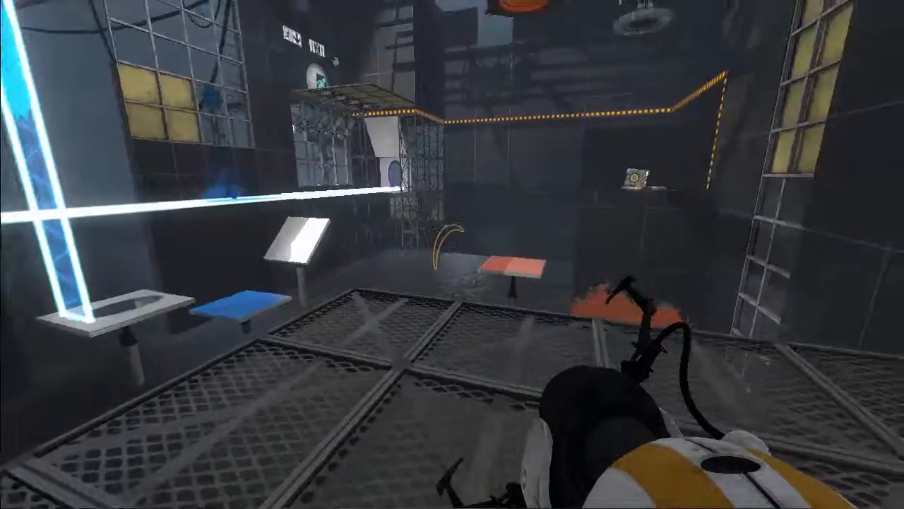
mouse_move(452, 254)
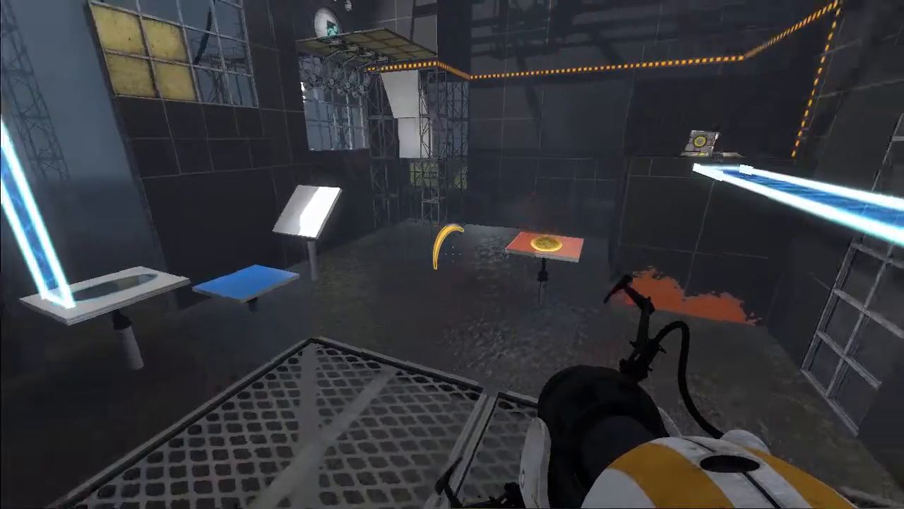
mouse_move(452, 254)
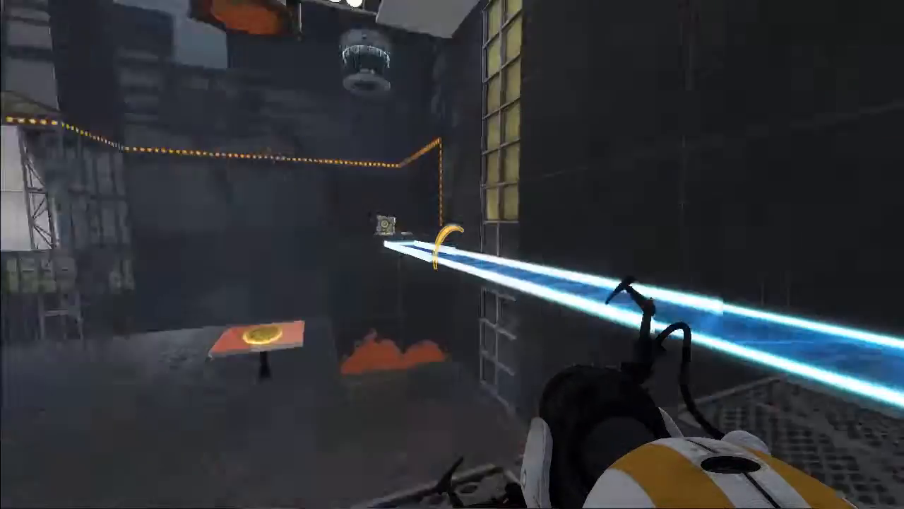
mouse_move(452, 254)
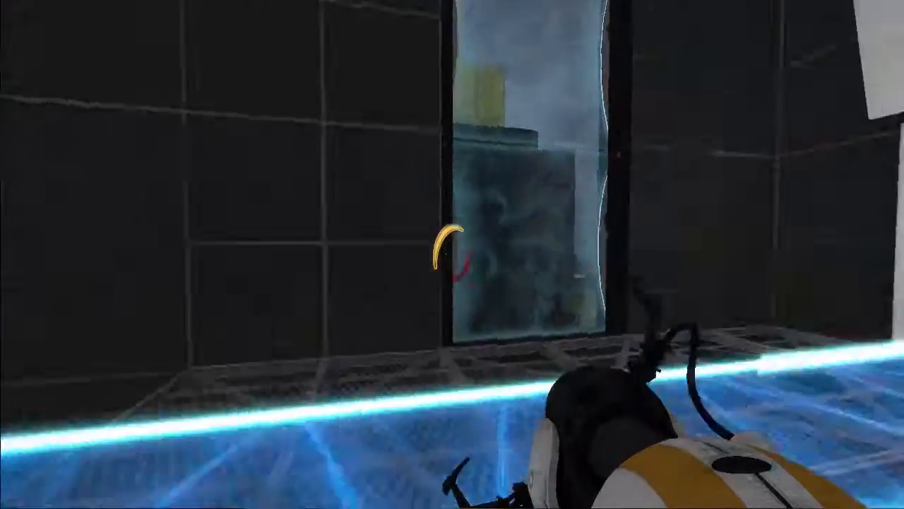
mouse_move(453, 254)
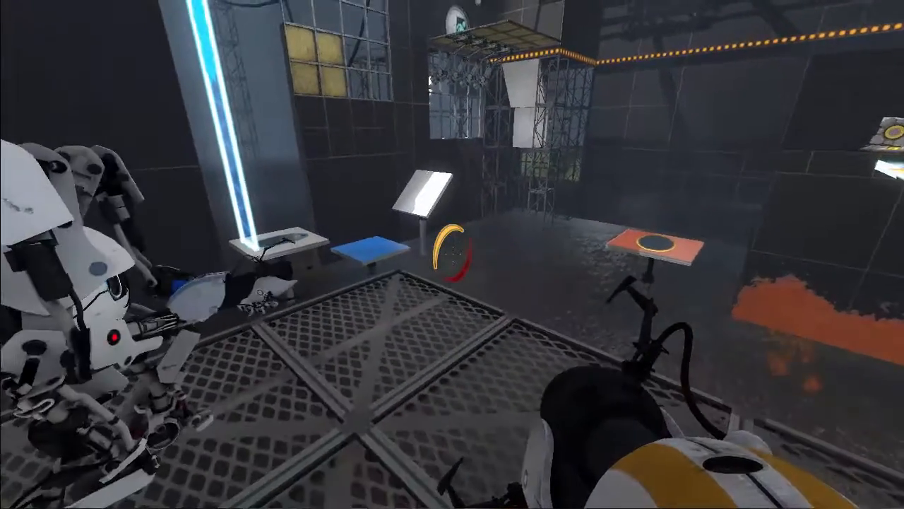
mouse_move(452, 254)
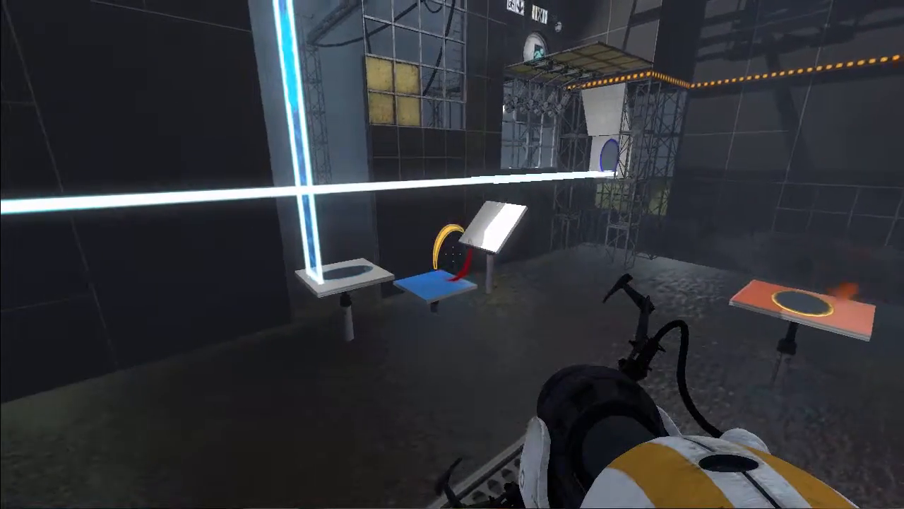
mouse_move(452, 254)
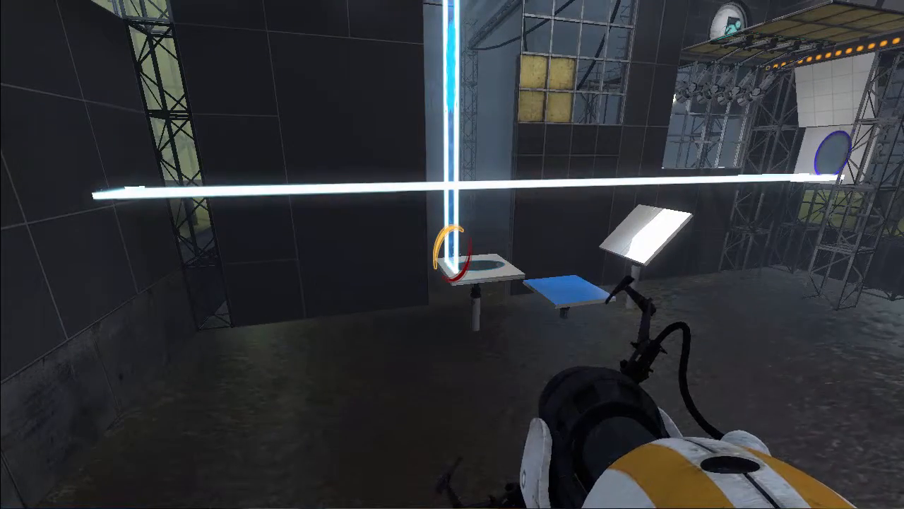
mouse_move(452, 254)
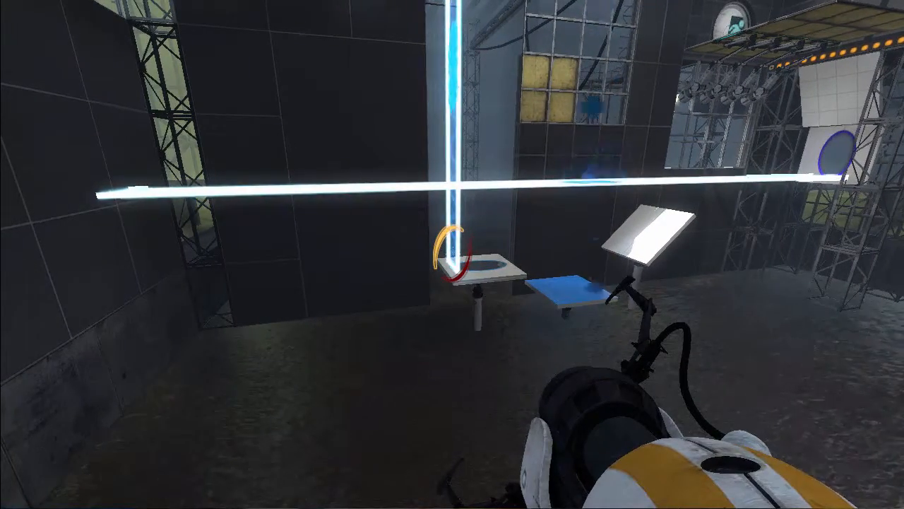
mouse_move(452, 255)
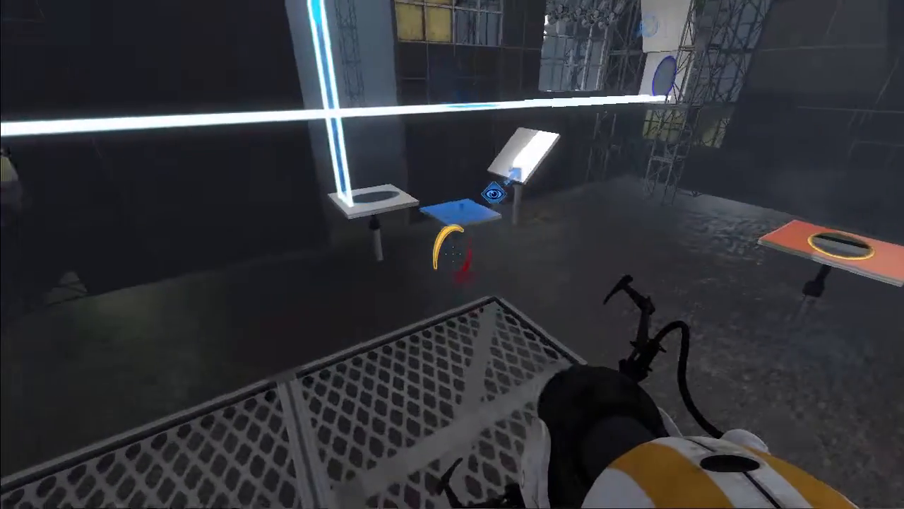
mouse_move(453, 255)
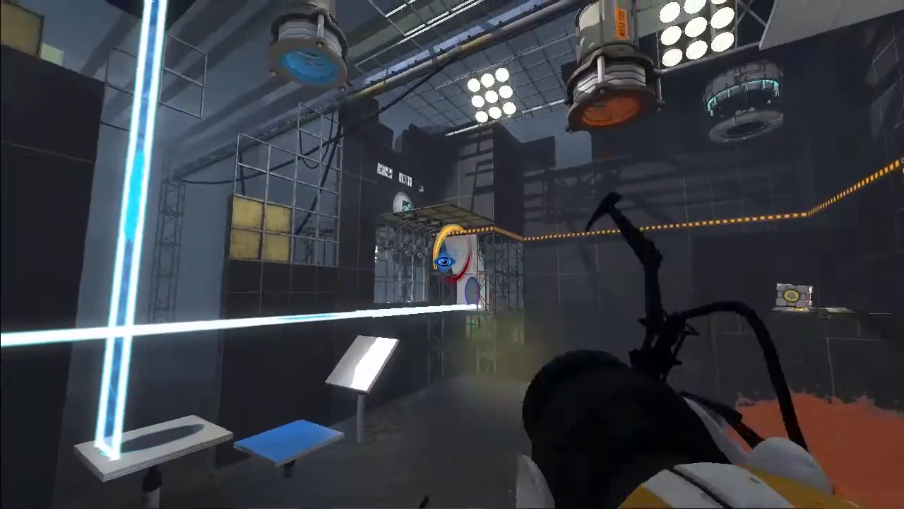
mouse_move(452, 255)
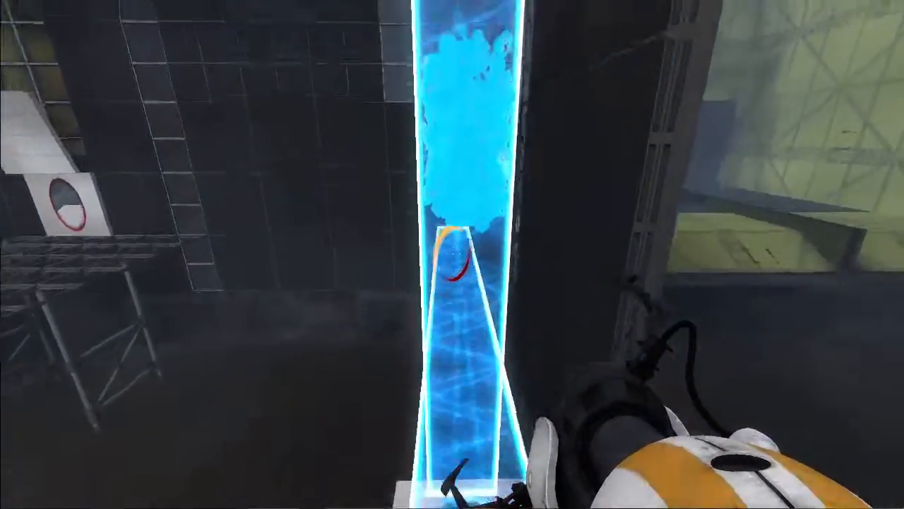
mouse_move(452, 254)
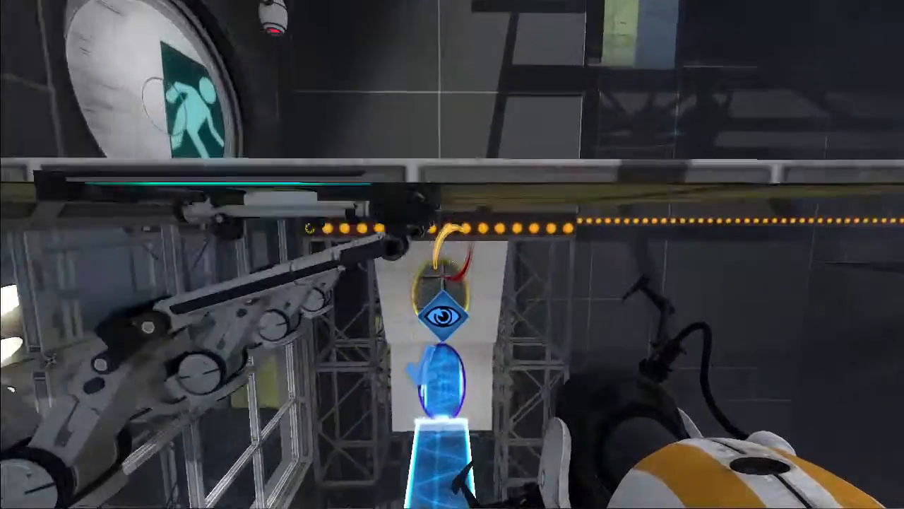
mouse_move(452, 254)
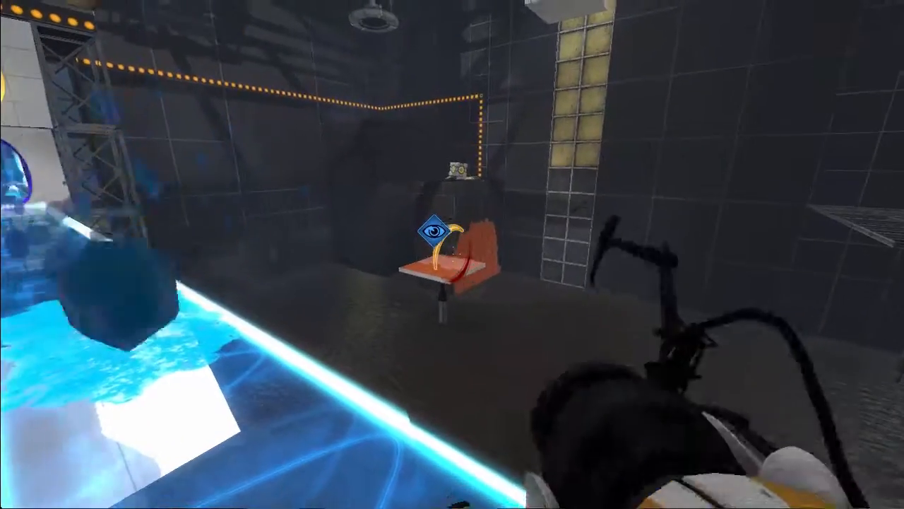
mouse_move(452, 255)
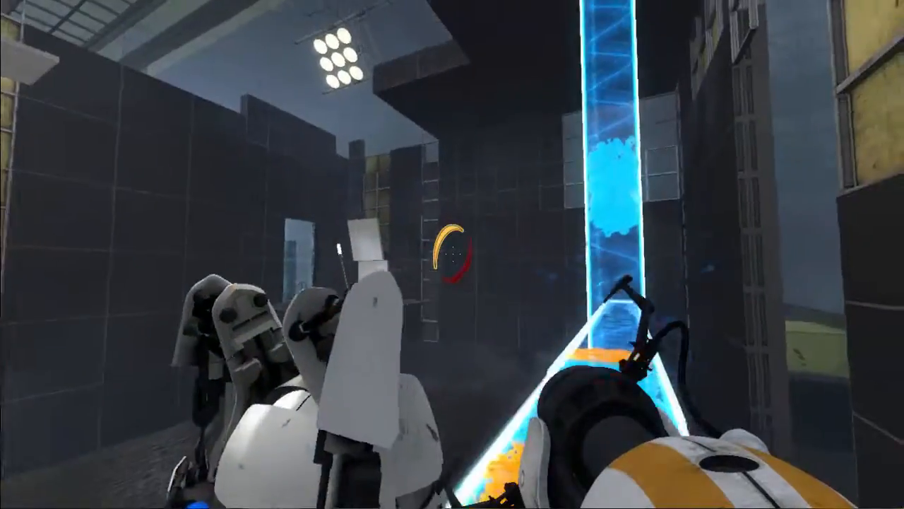
mouse_move(452, 255)
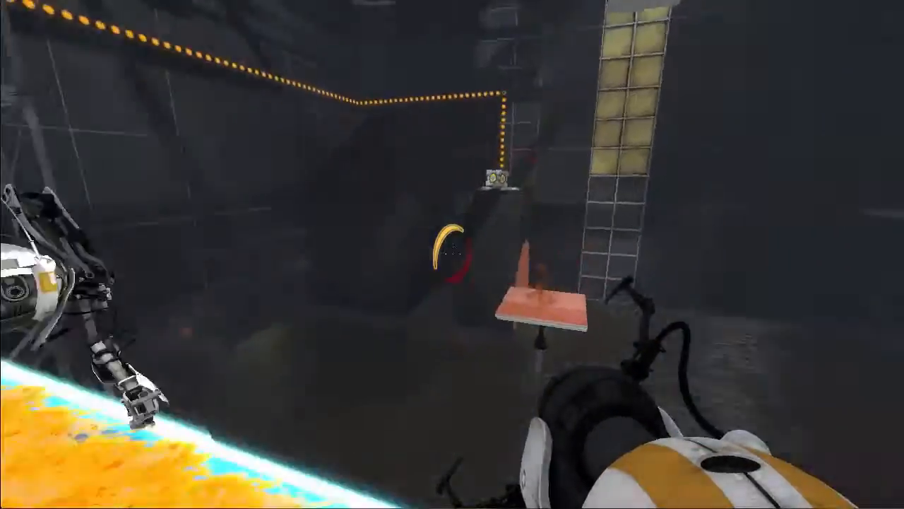
mouse_move(452, 254)
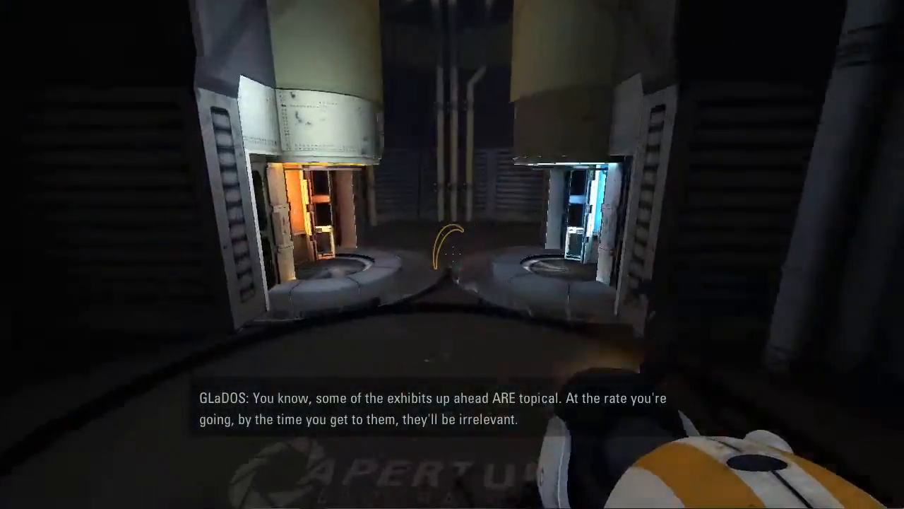
mouse_move(453, 254)
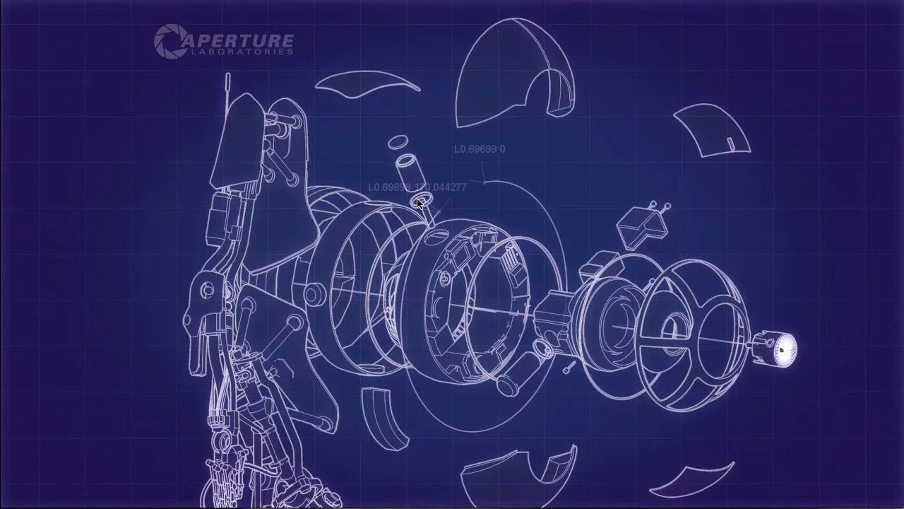
mouse_move(366, 207)
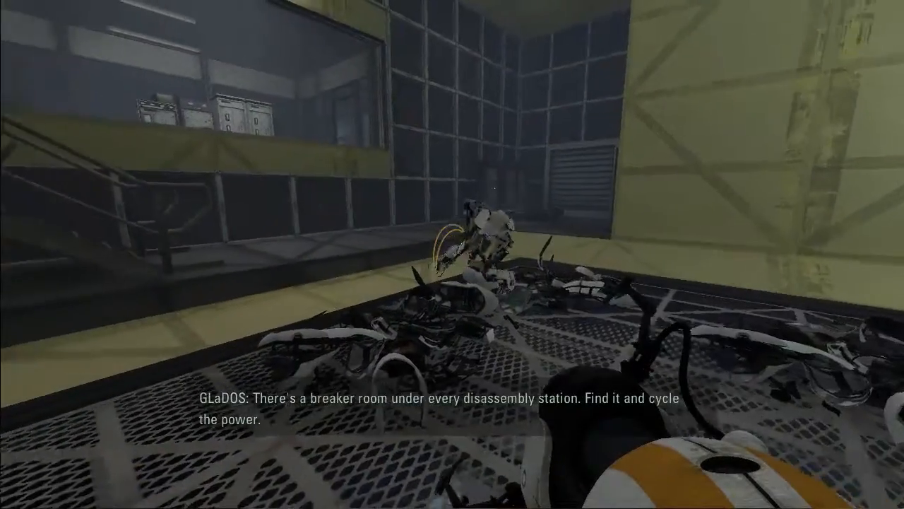
mouse_move(453, 255)
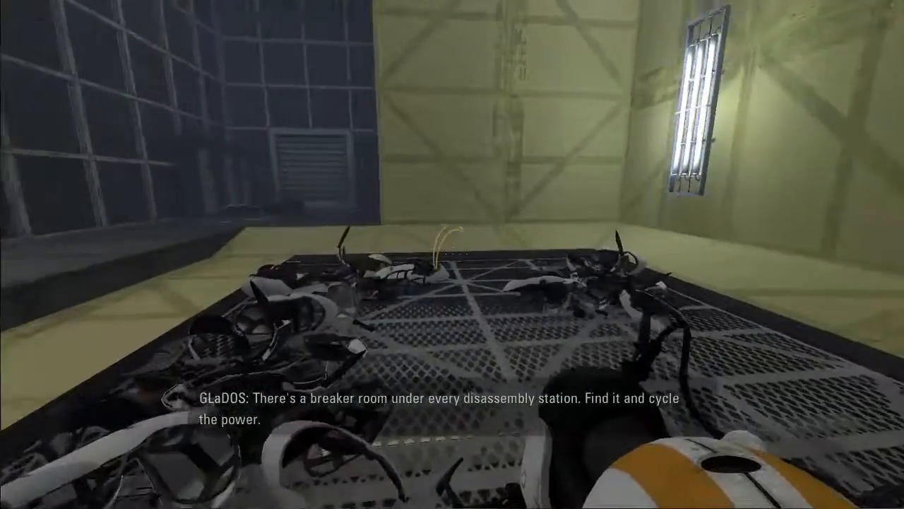
mouse_move(452, 254)
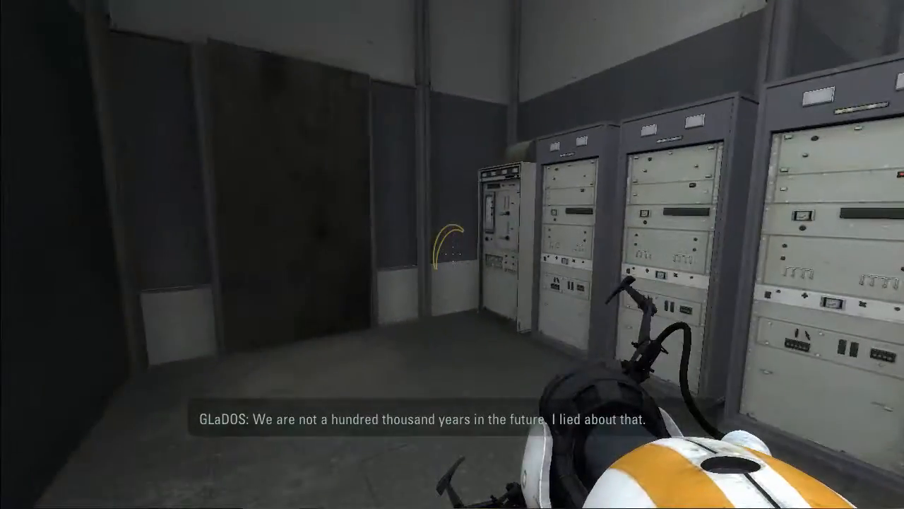
mouse_move(453, 254)
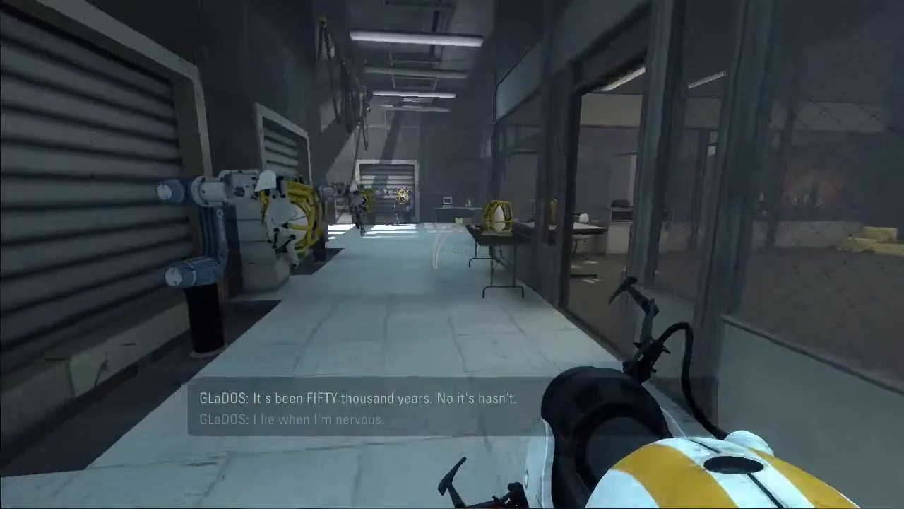
mouse_move(452, 255)
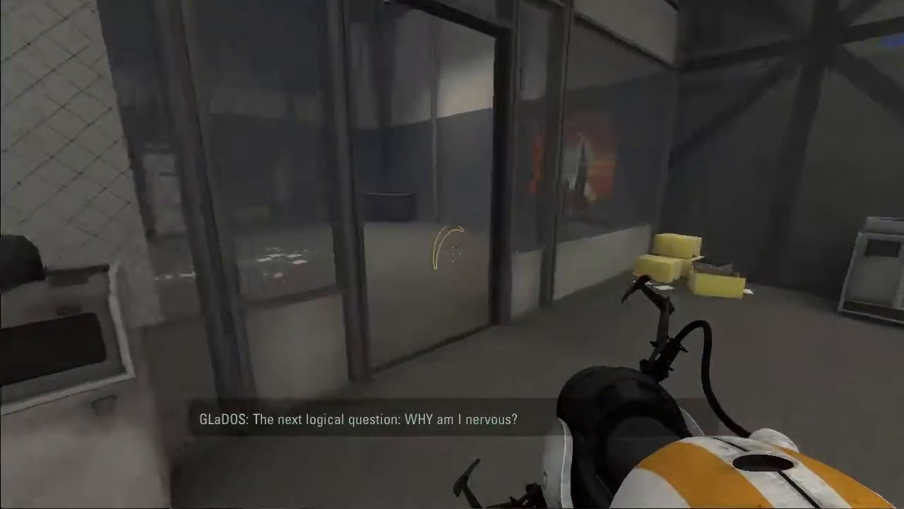
mouse_move(453, 255)
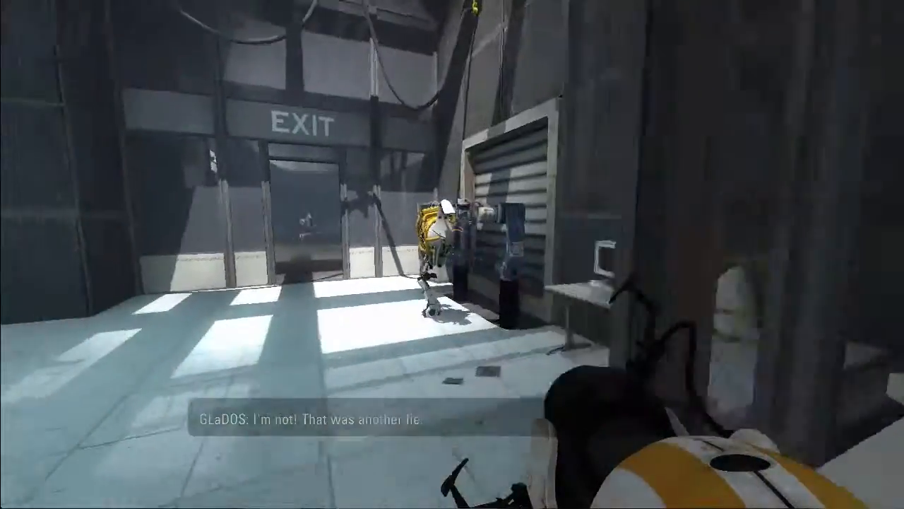
mouse_move(452, 254)
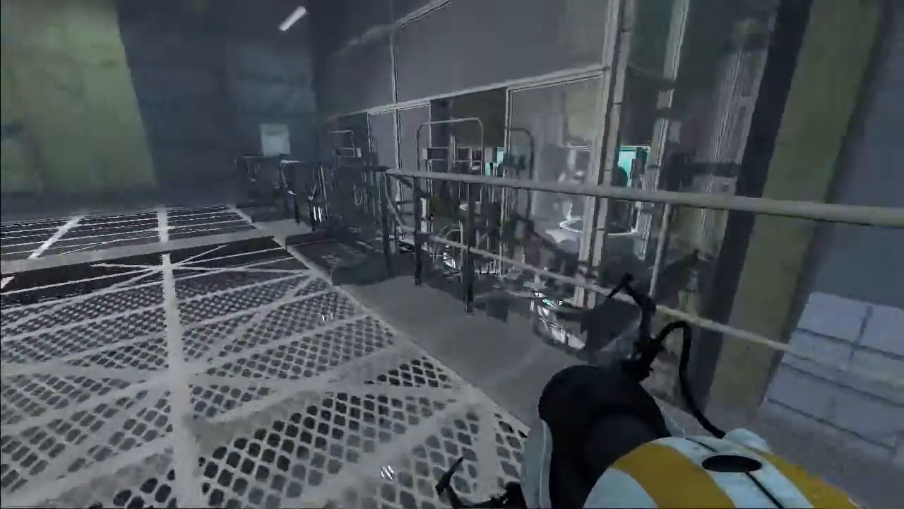
mouse_move(452, 254)
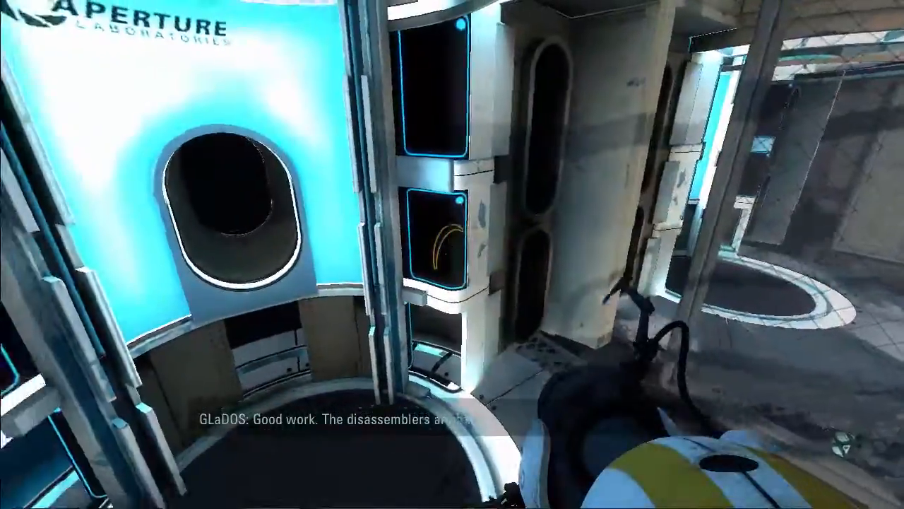
mouse_move(452, 254)
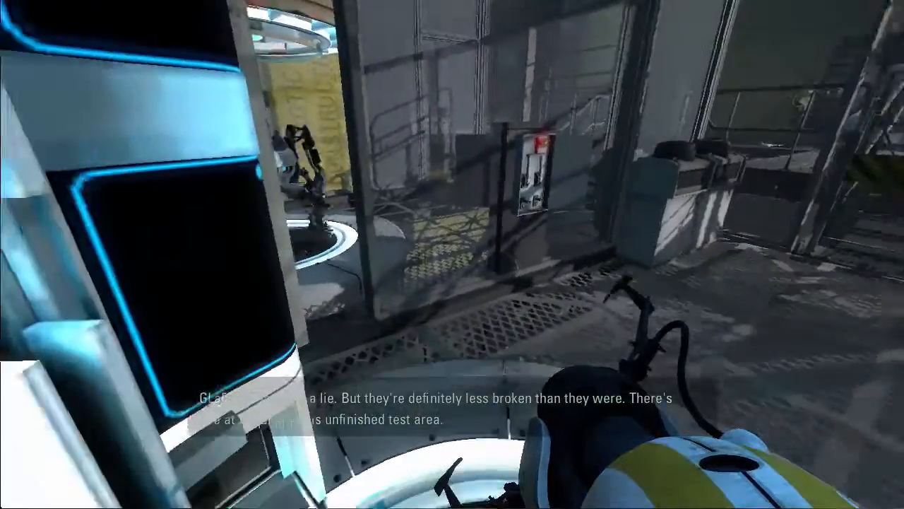
mouse_move(452, 254)
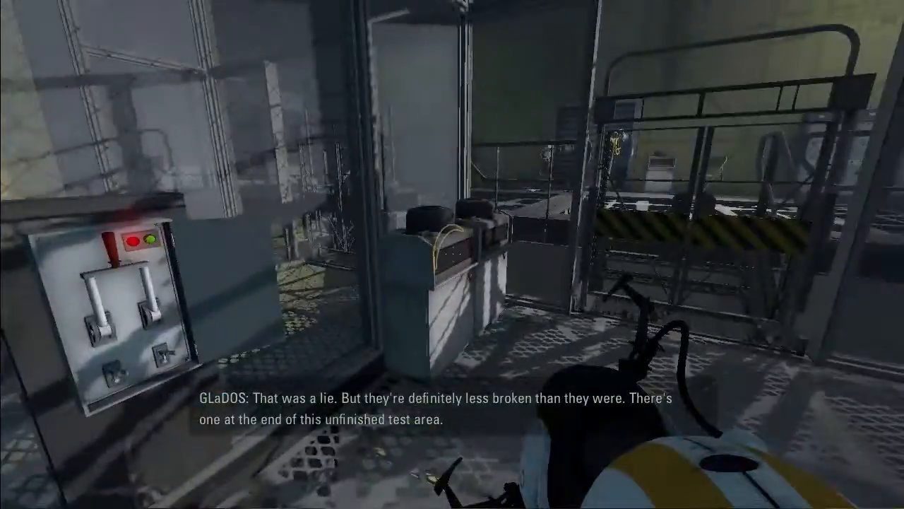
mouse_move(452, 255)
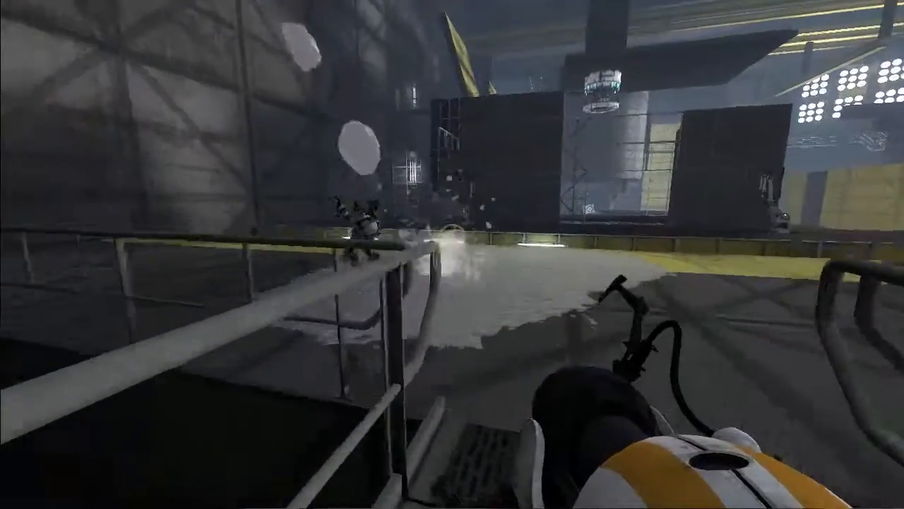
mouse_move(452, 255)
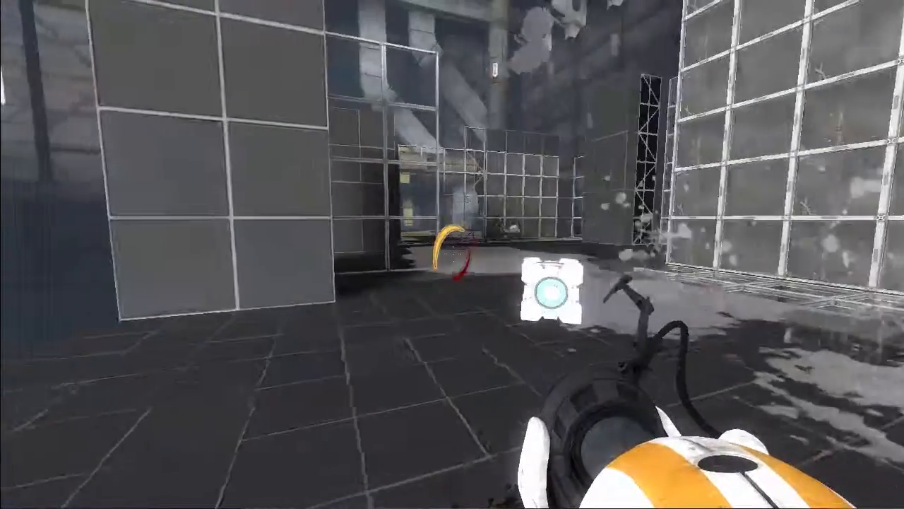
mouse_move(452, 254)
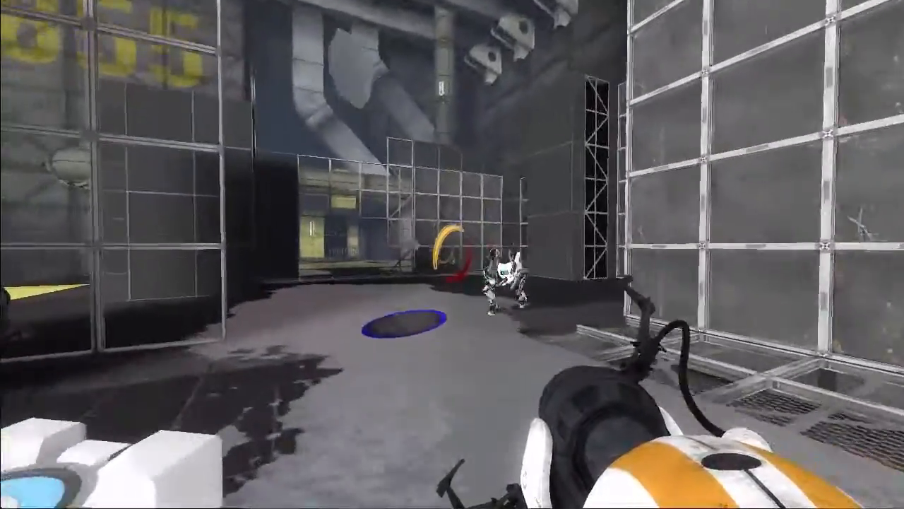
mouse_move(452, 254)
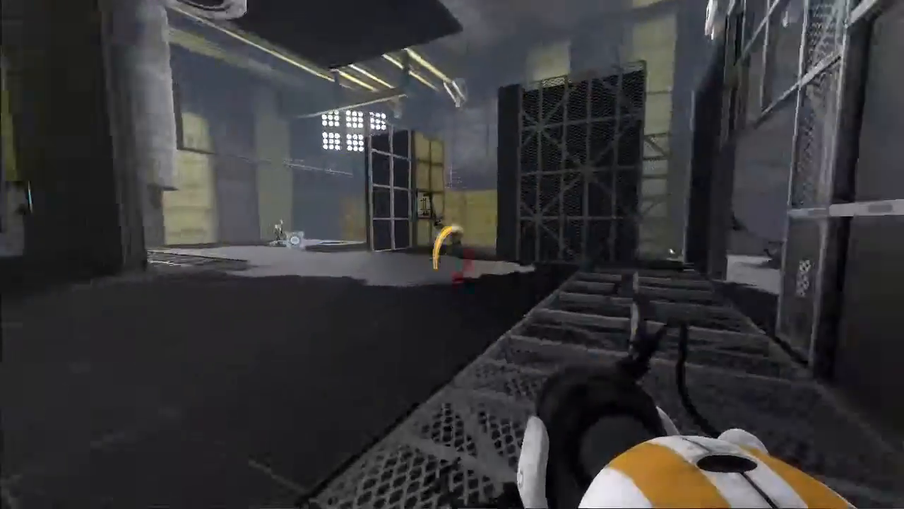
mouse_move(452, 254)
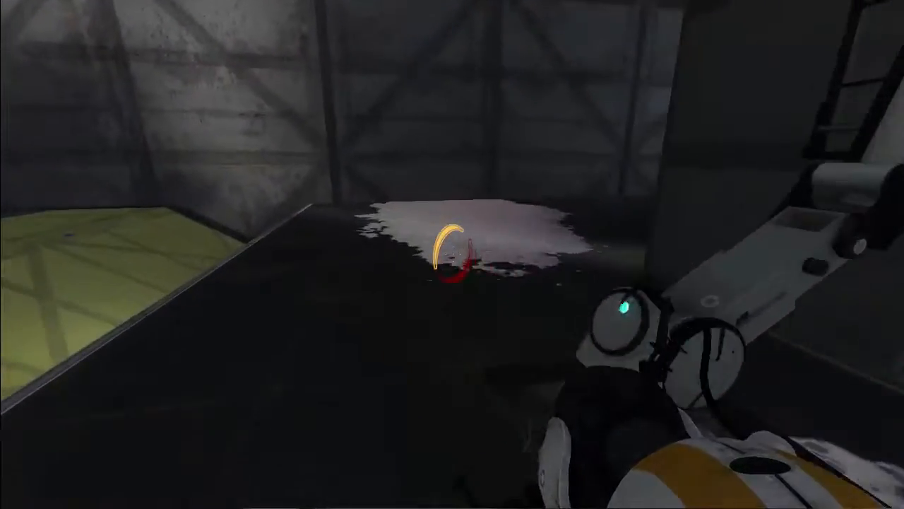
mouse_move(452, 254)
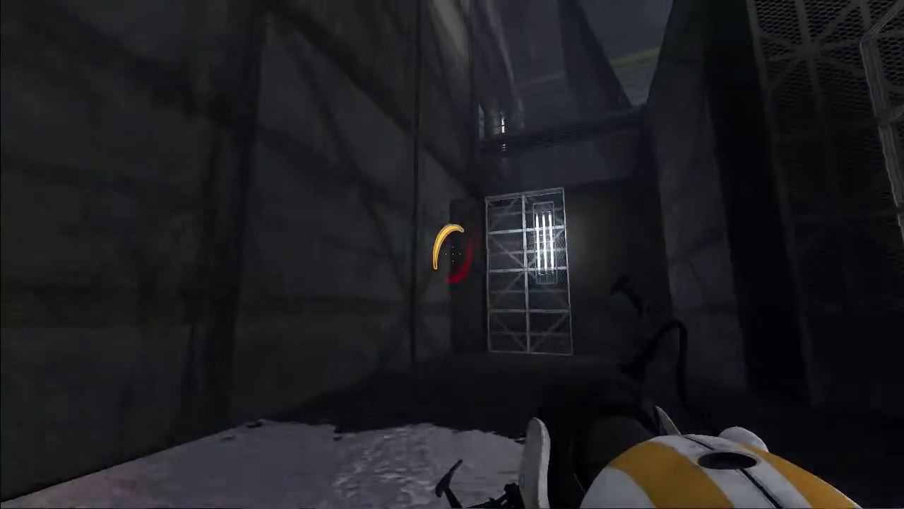
mouse_move(452, 255)
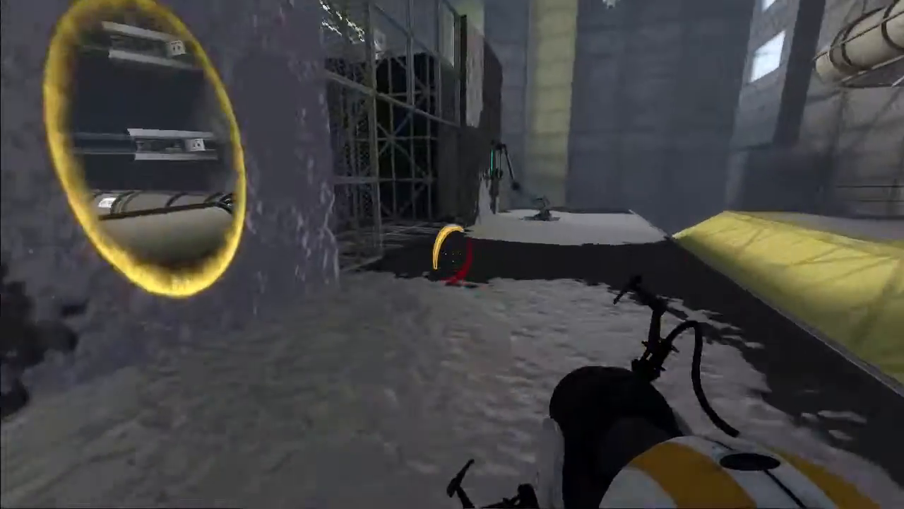
mouse_move(452, 254)
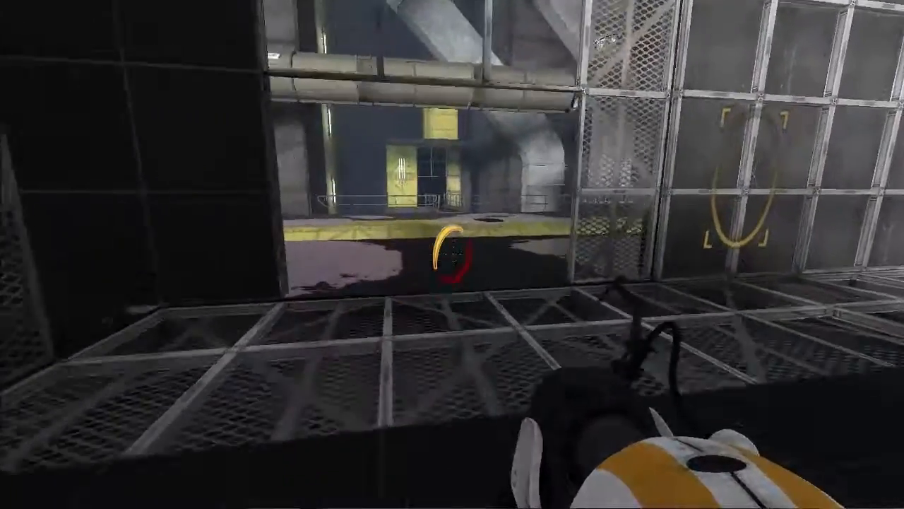
mouse_move(452, 254)
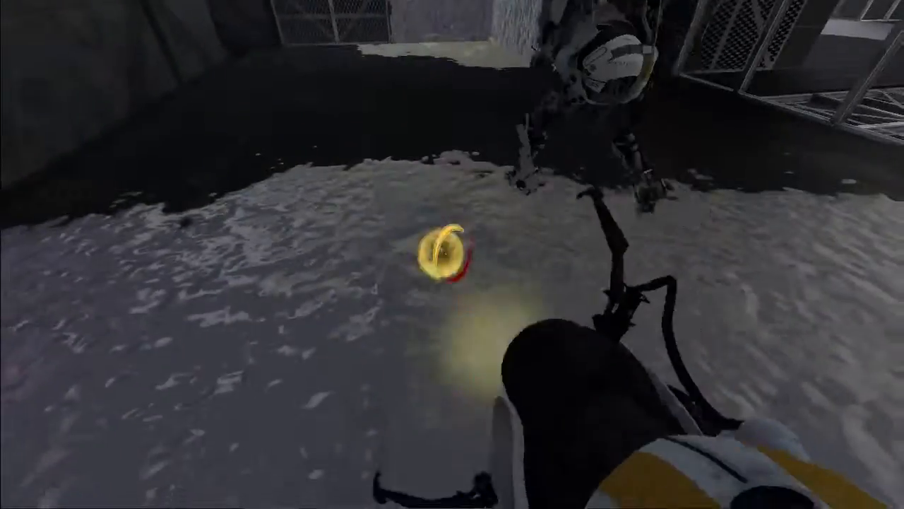
mouse_move(452, 254)
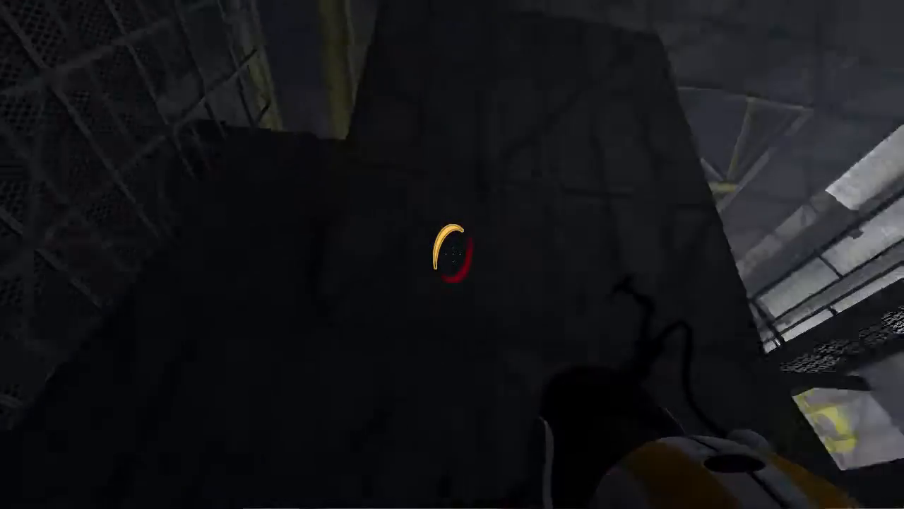
mouse_move(452, 254)
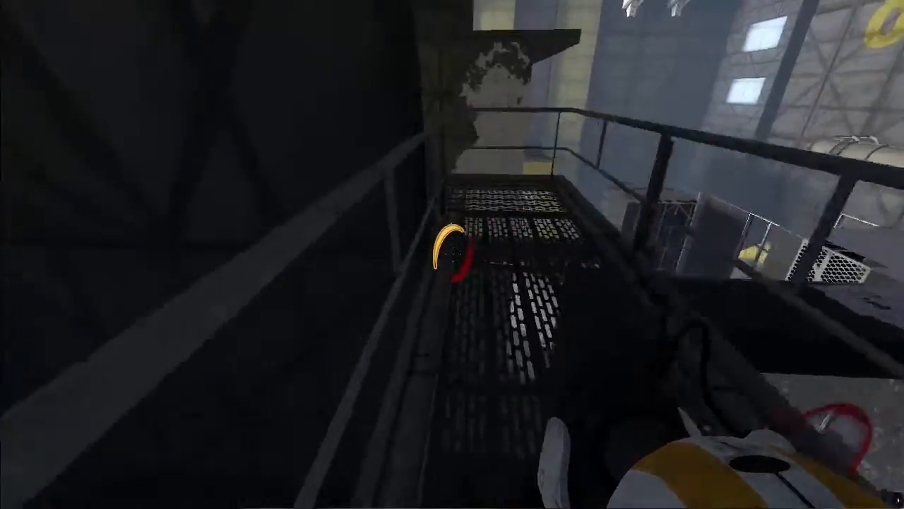
mouse_move(452, 255)
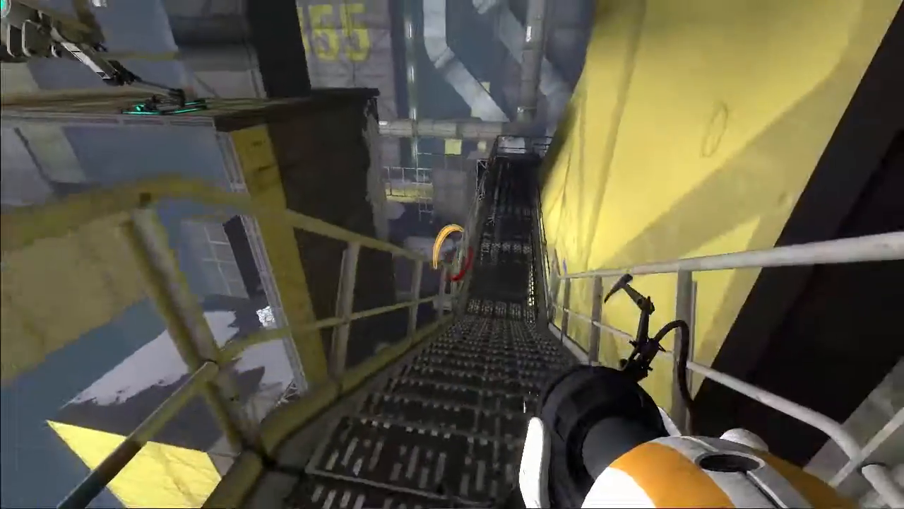
mouse_move(453, 255)
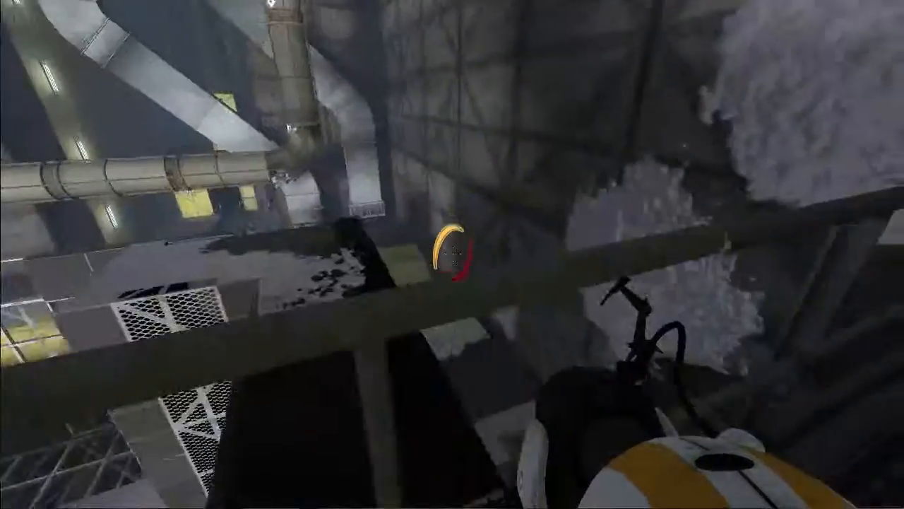
mouse_move(452, 254)
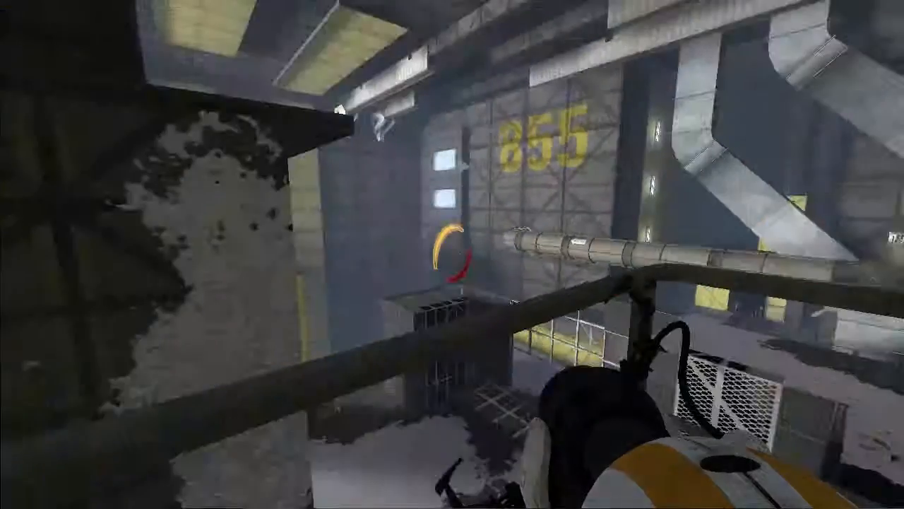
mouse_move(452, 254)
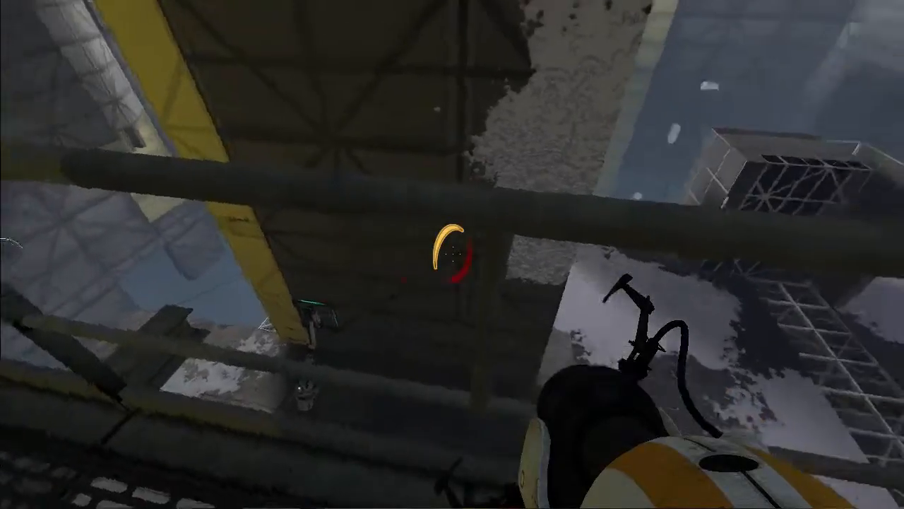
mouse_move(452, 254)
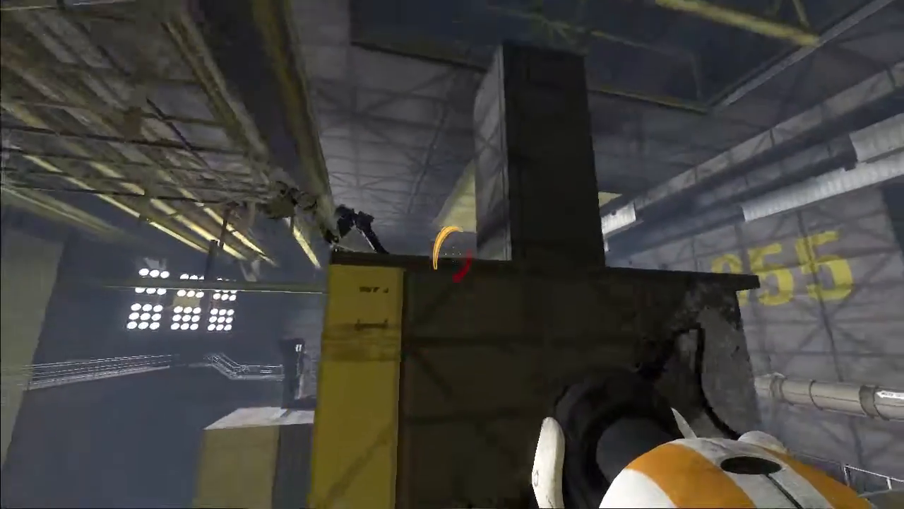
mouse_move(452, 255)
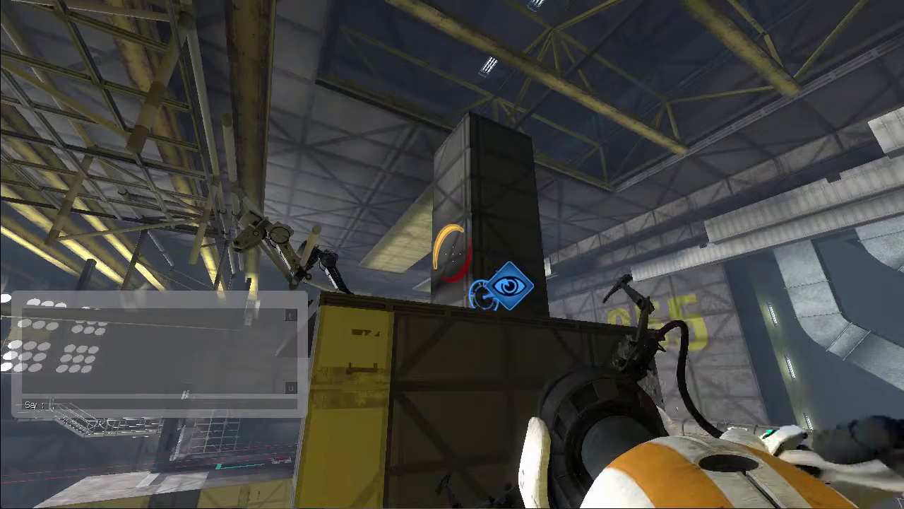
text(sdfasdfasdfl)
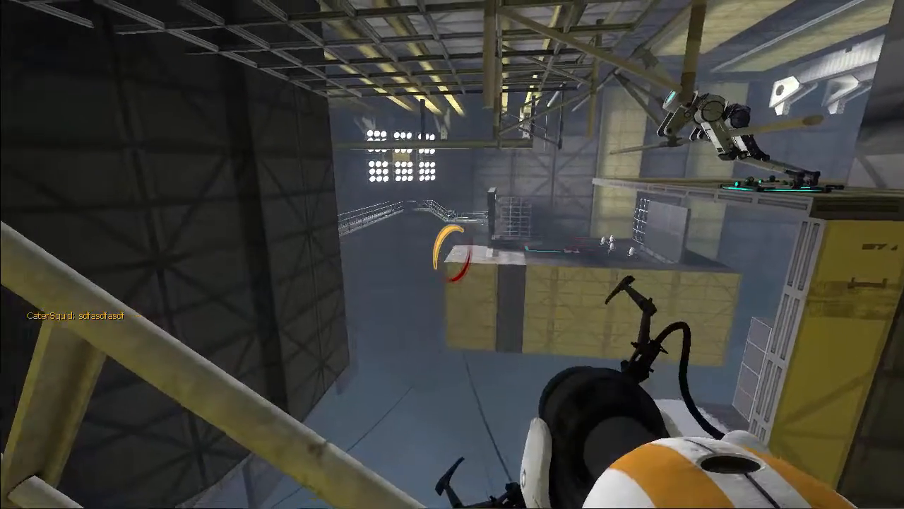
mouse_move(452, 255)
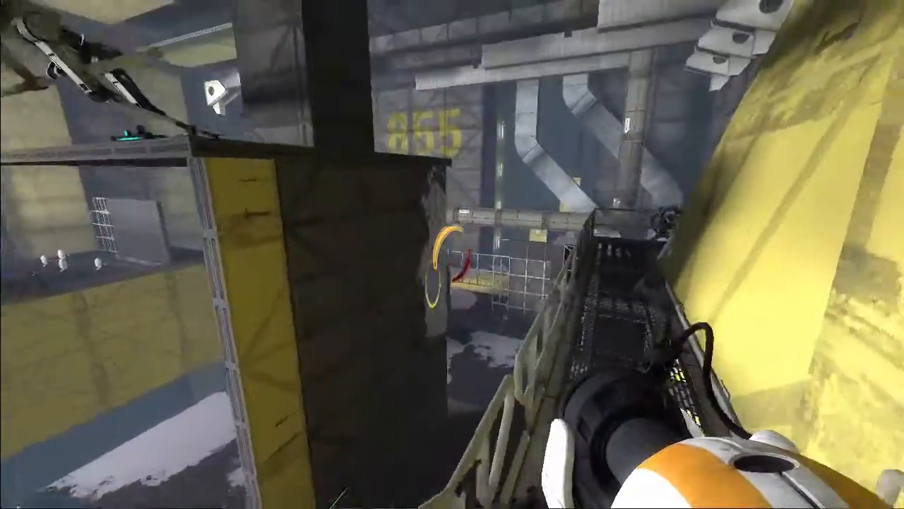
mouse_move(452, 254)
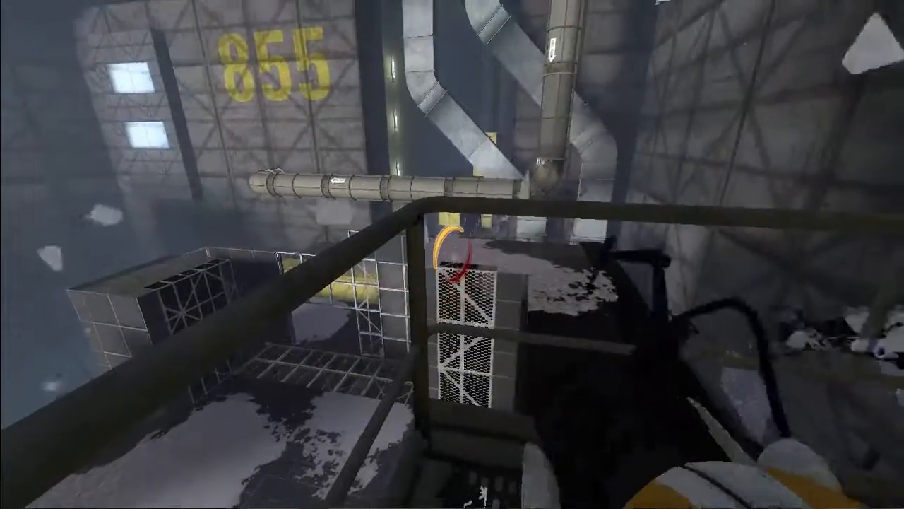
mouse_move(453, 254)
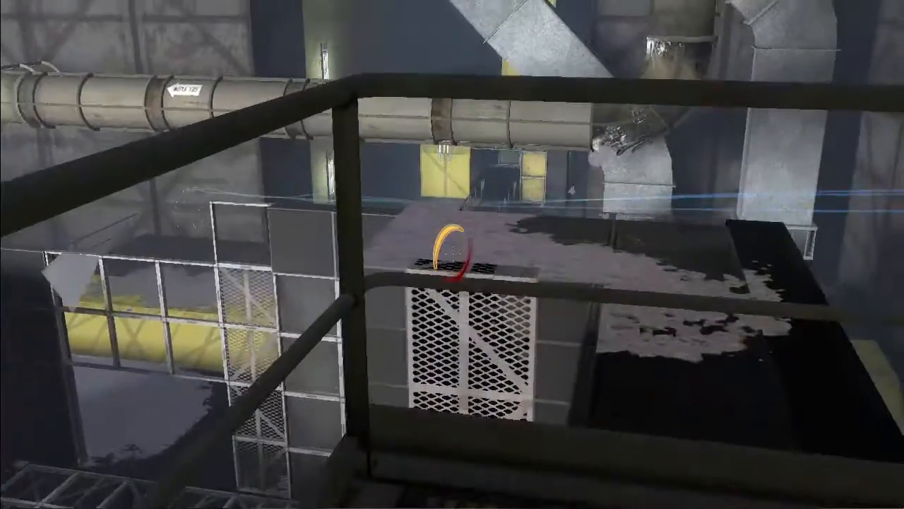
mouse_move(452, 254)
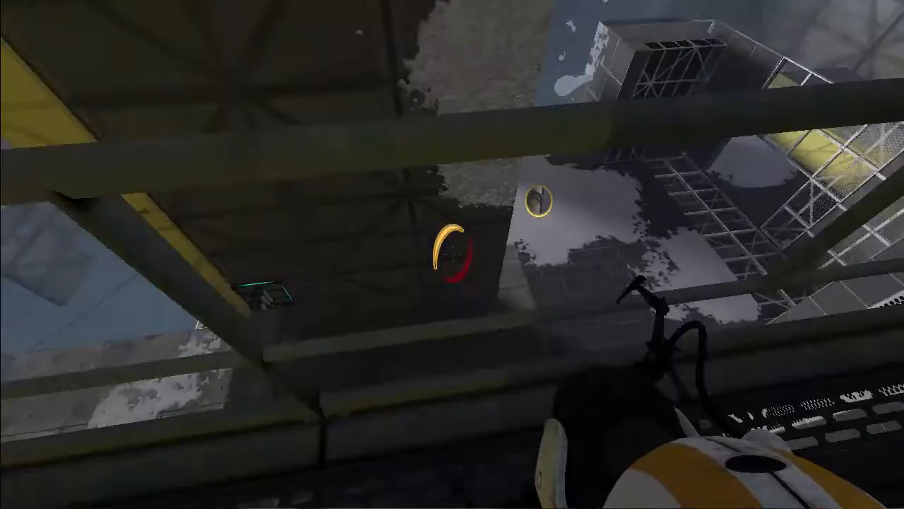
mouse_move(452, 255)
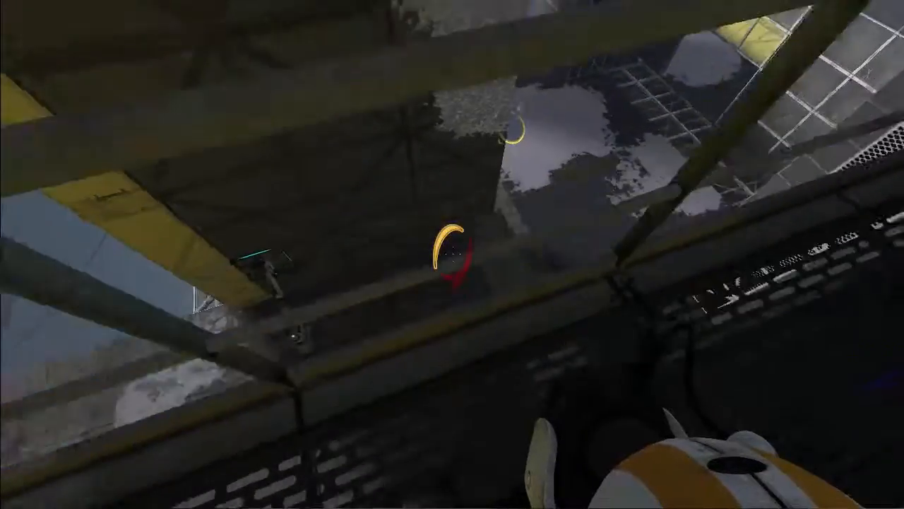
mouse_move(452, 254)
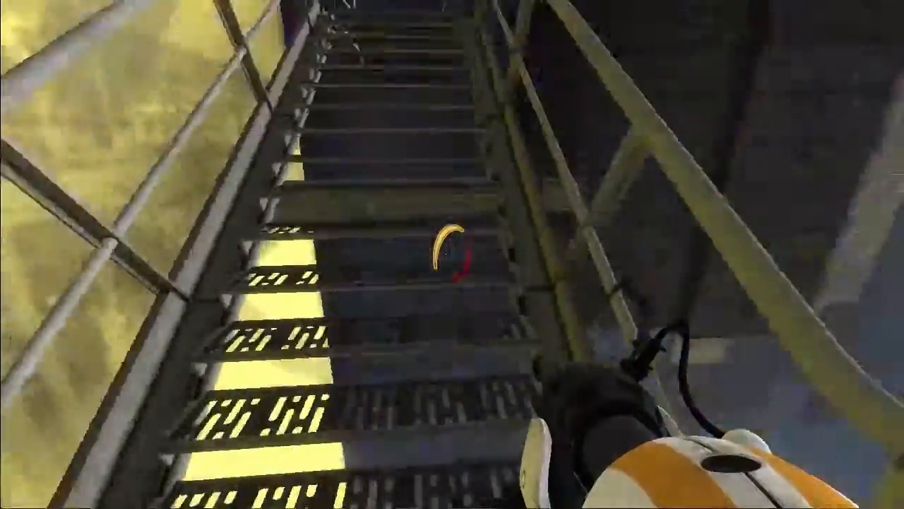
mouse_move(452, 255)
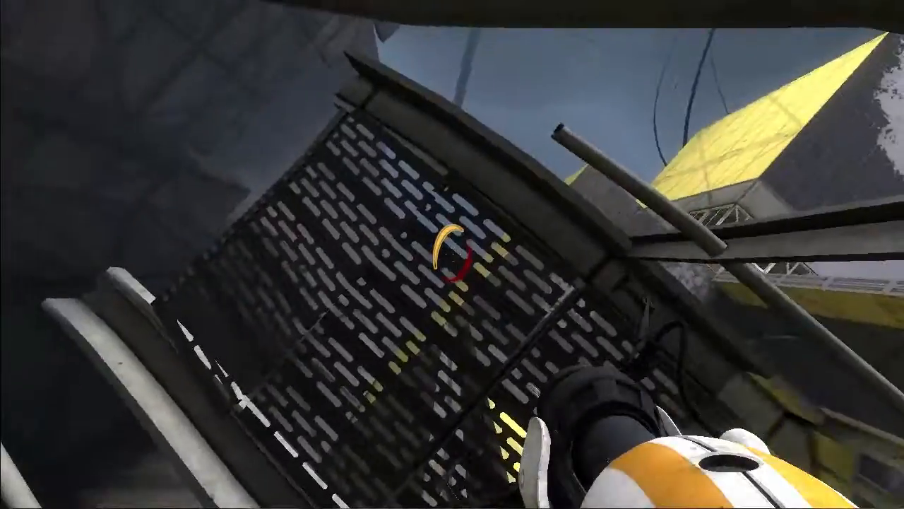
mouse_move(452, 254)
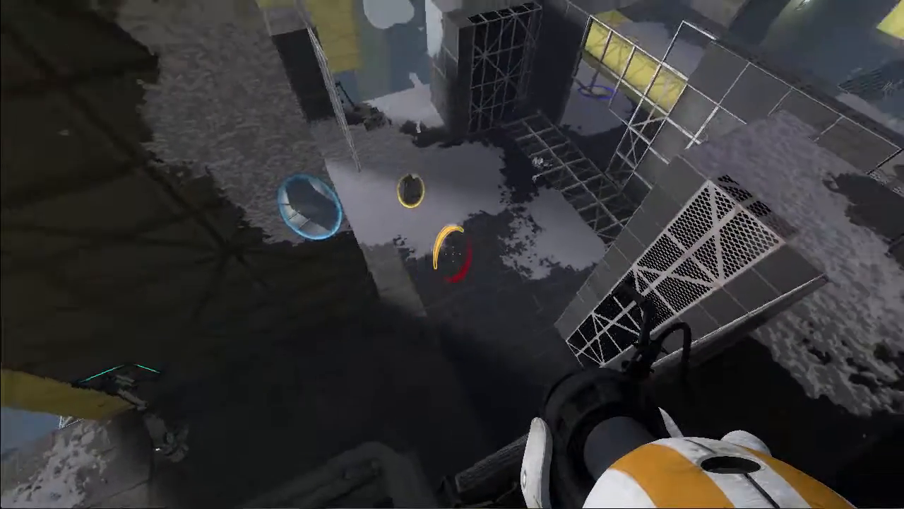
mouse_move(452, 255)
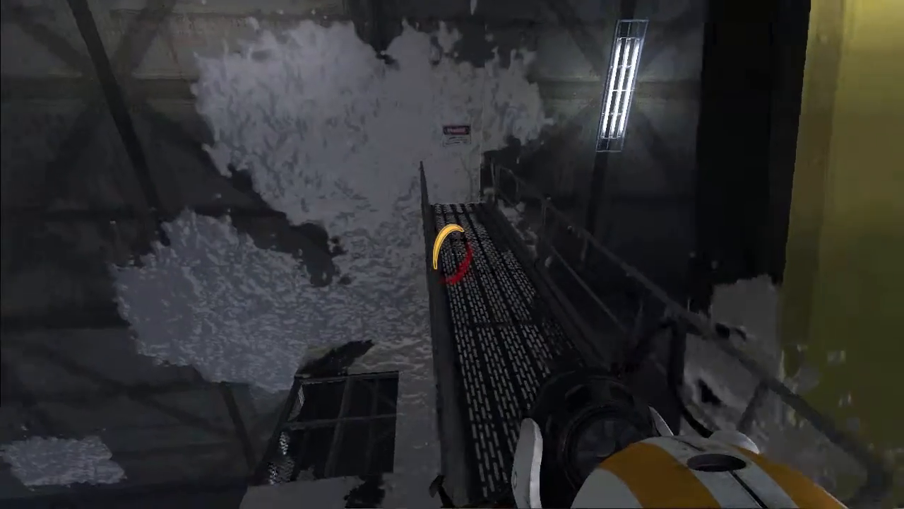
mouse_move(452, 254)
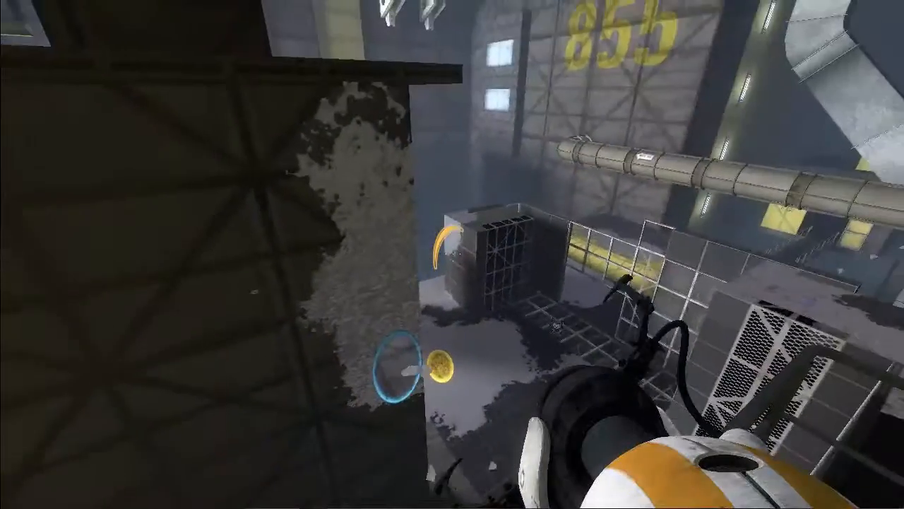
mouse_move(452, 254)
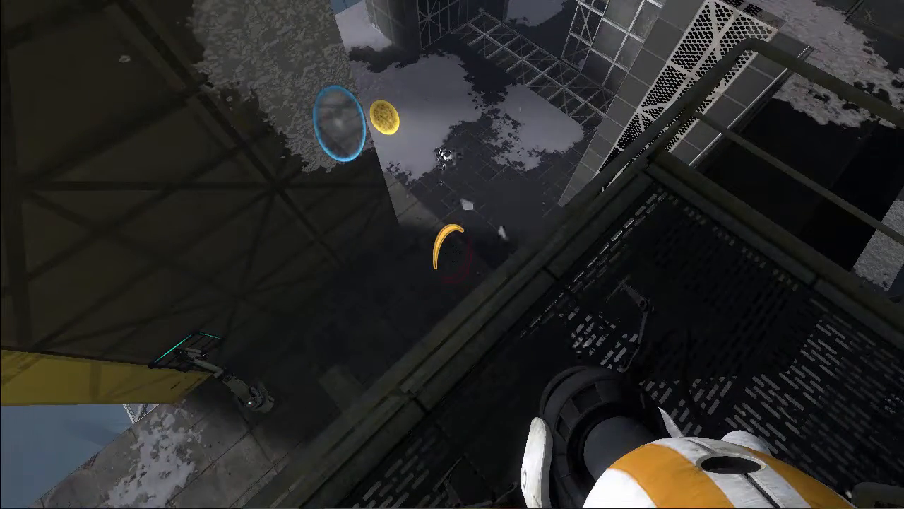
mouse_move(452, 254)
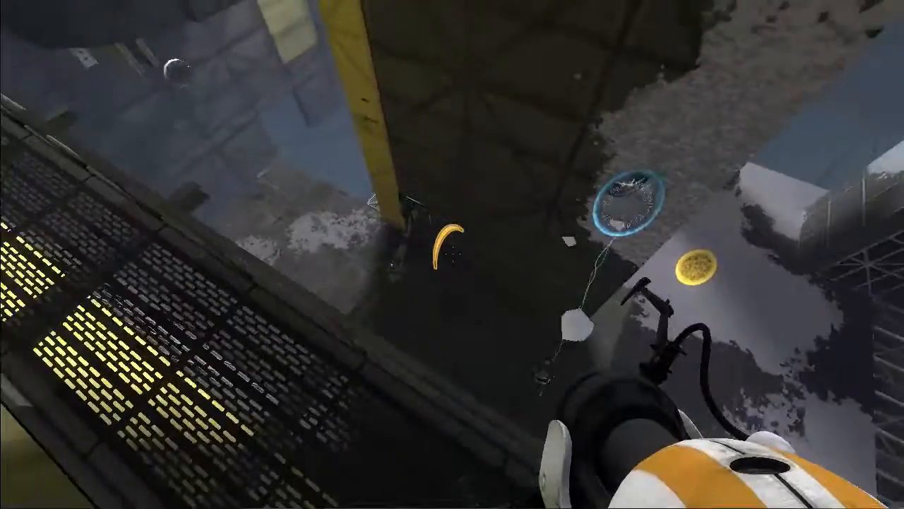
mouse_move(452, 255)
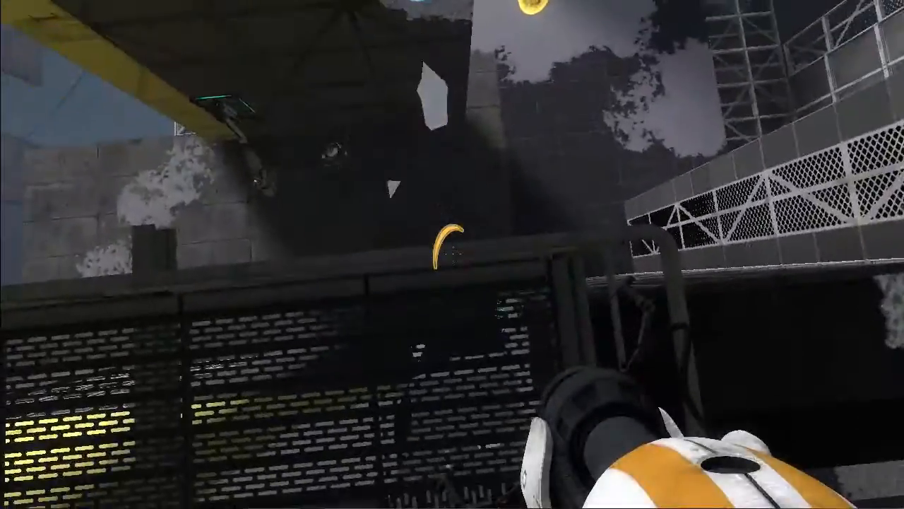
mouse_move(452, 254)
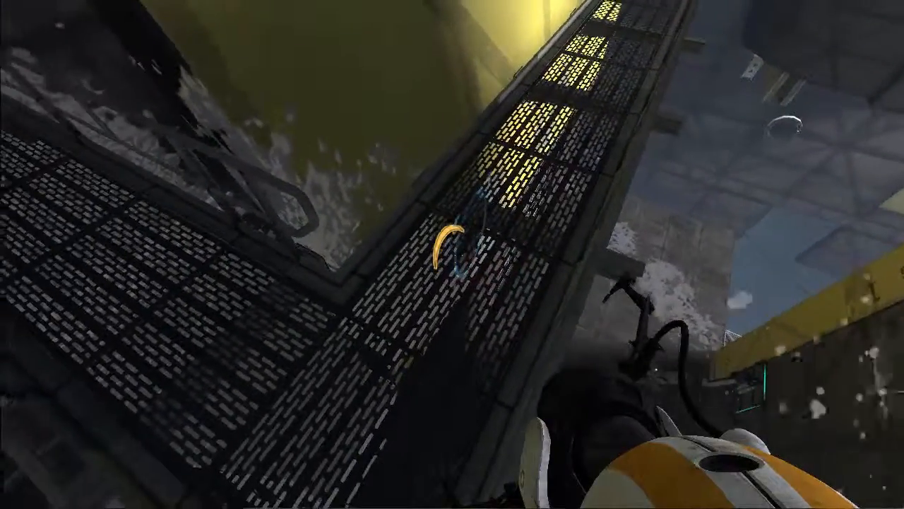
mouse_move(452, 255)
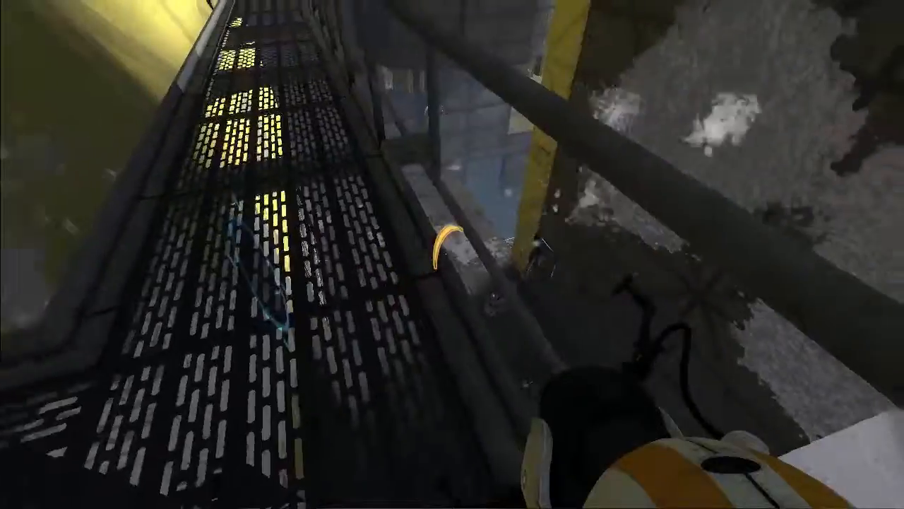
mouse_move(452, 254)
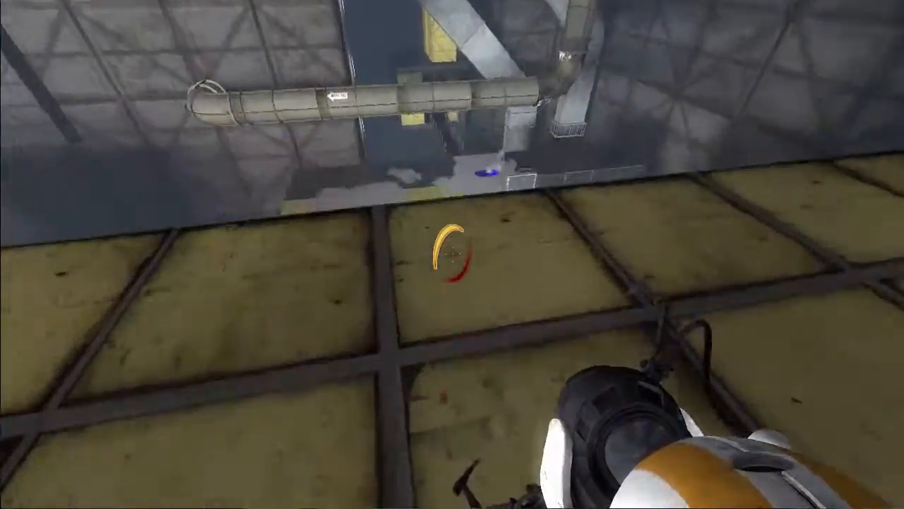
mouse_move(452, 254)
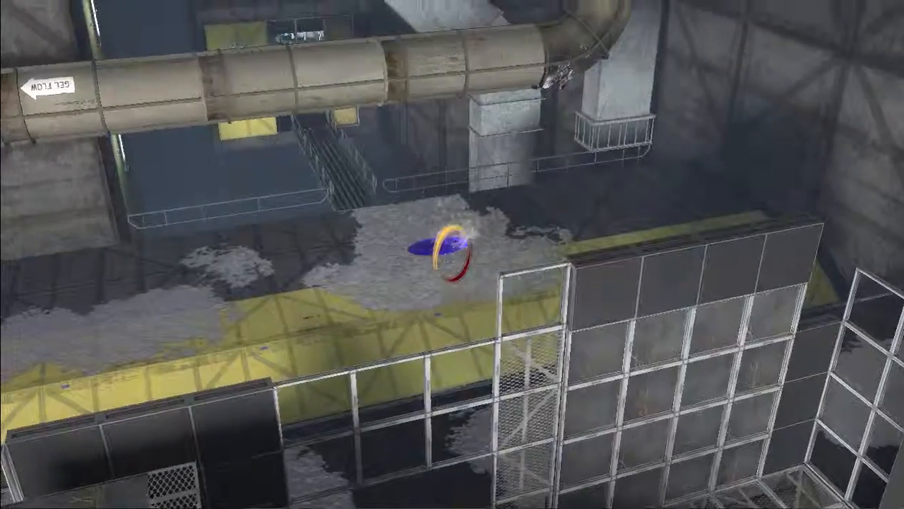